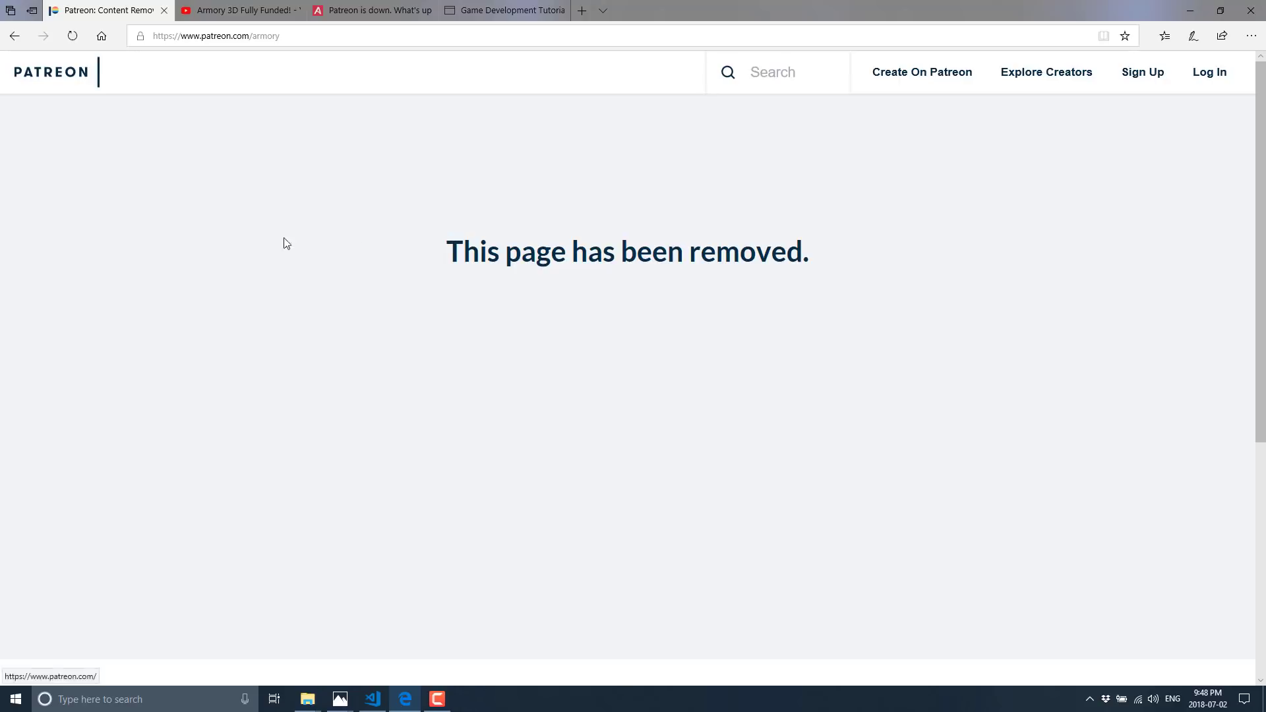
{"action": "mouse_move", "coordinate": [700, 382]}
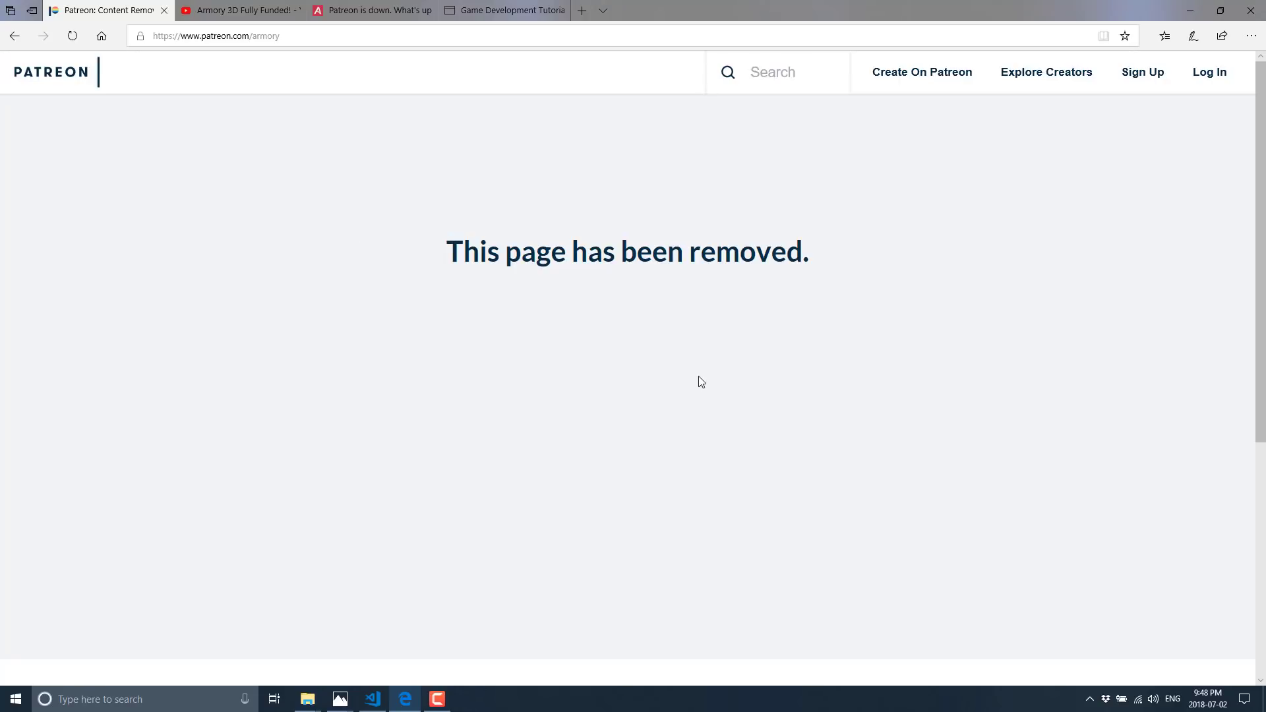
{"action": "mouse_move", "coordinate": [289, 71]}
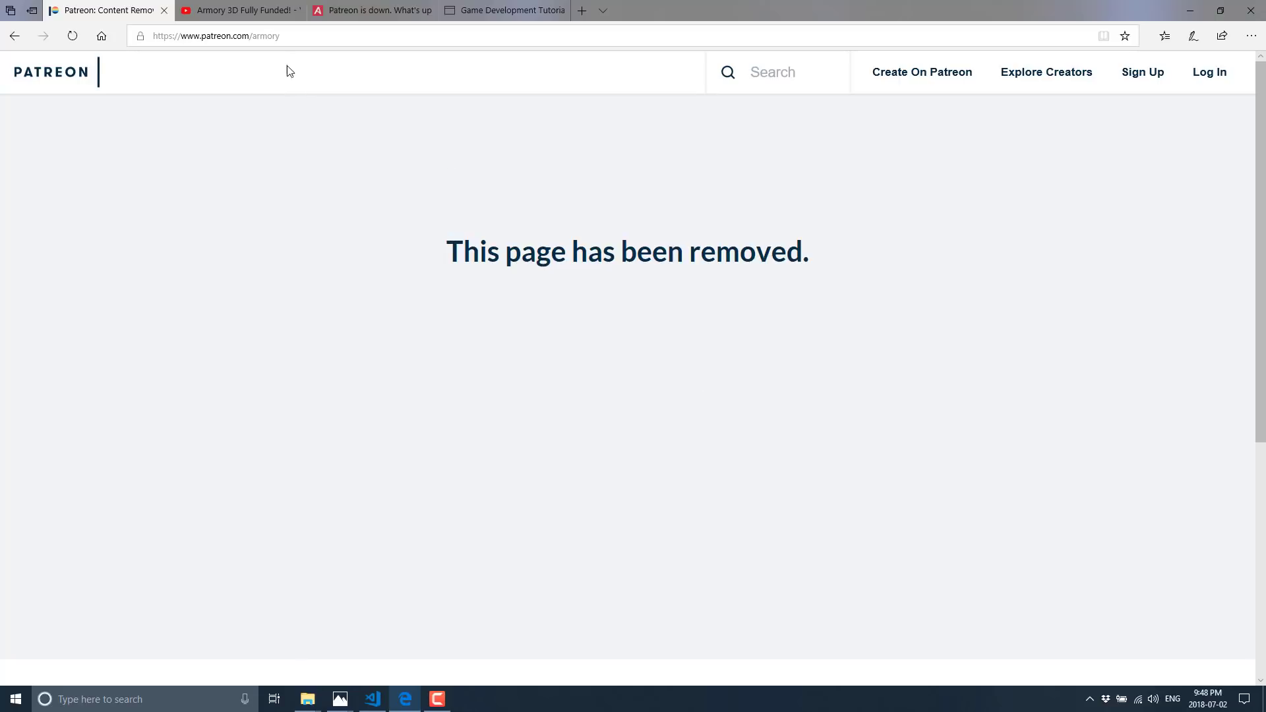
Switch to the YouTube tab showing the 'Armory 3D Fully Funded!' video.
{"action": "left_click", "coordinate": [239, 10]}
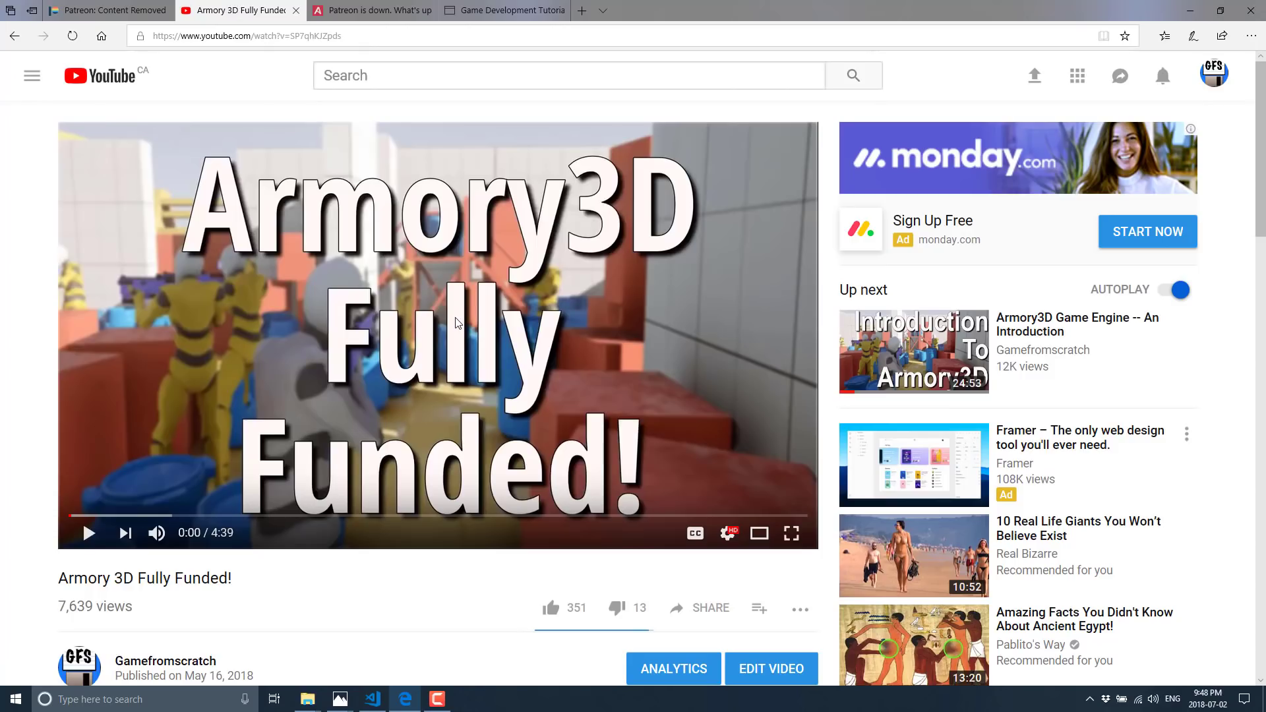
{"action": "mouse_move", "coordinate": [473, 536]}
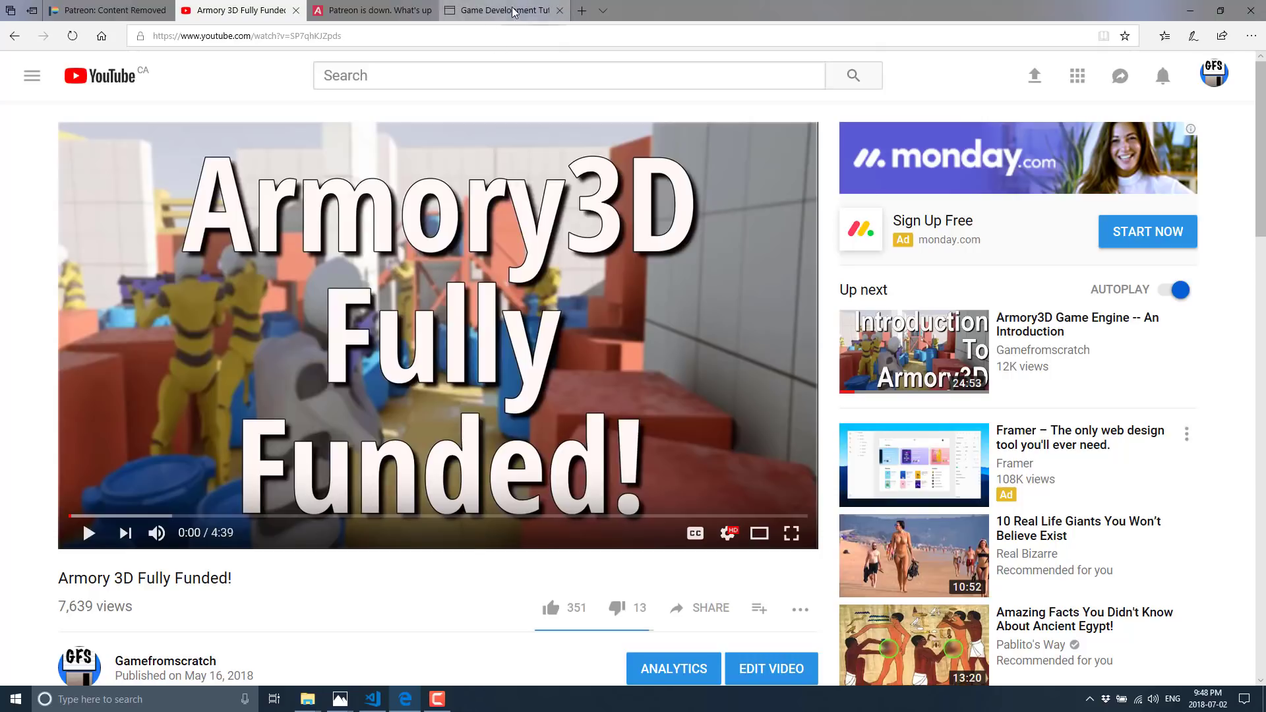
Switch to the devga.me tutorials tab listing the Armory3D Engine Tutorial series.
{"action": "left_click", "coordinate": [500, 11]}
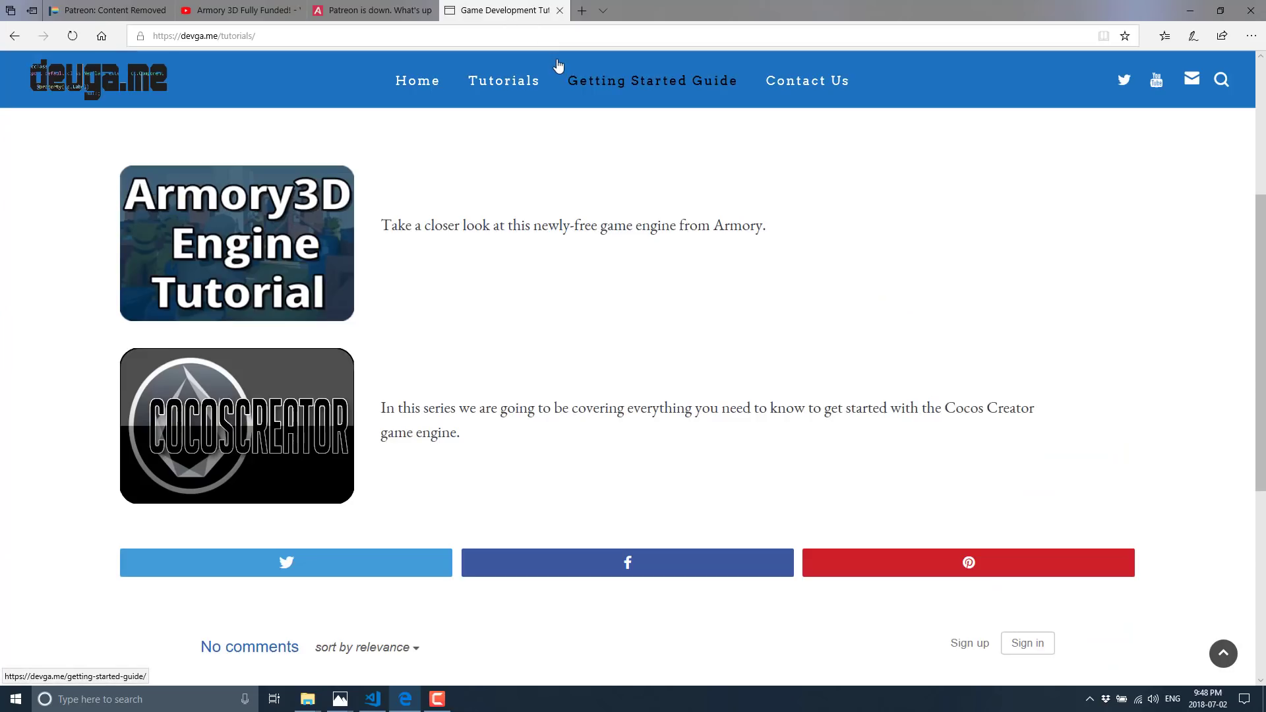
{"action": "mouse_move", "coordinate": [237, 243]}
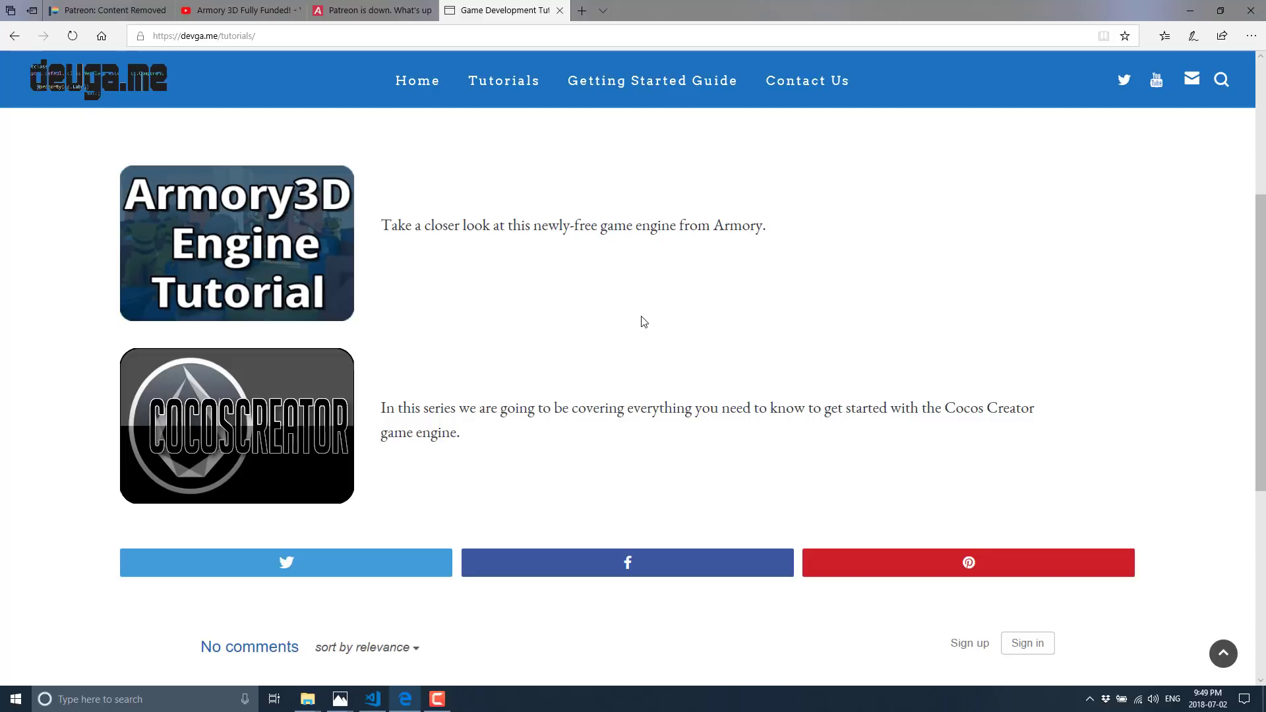
{"action": "mouse_move", "coordinate": [253, 108]}
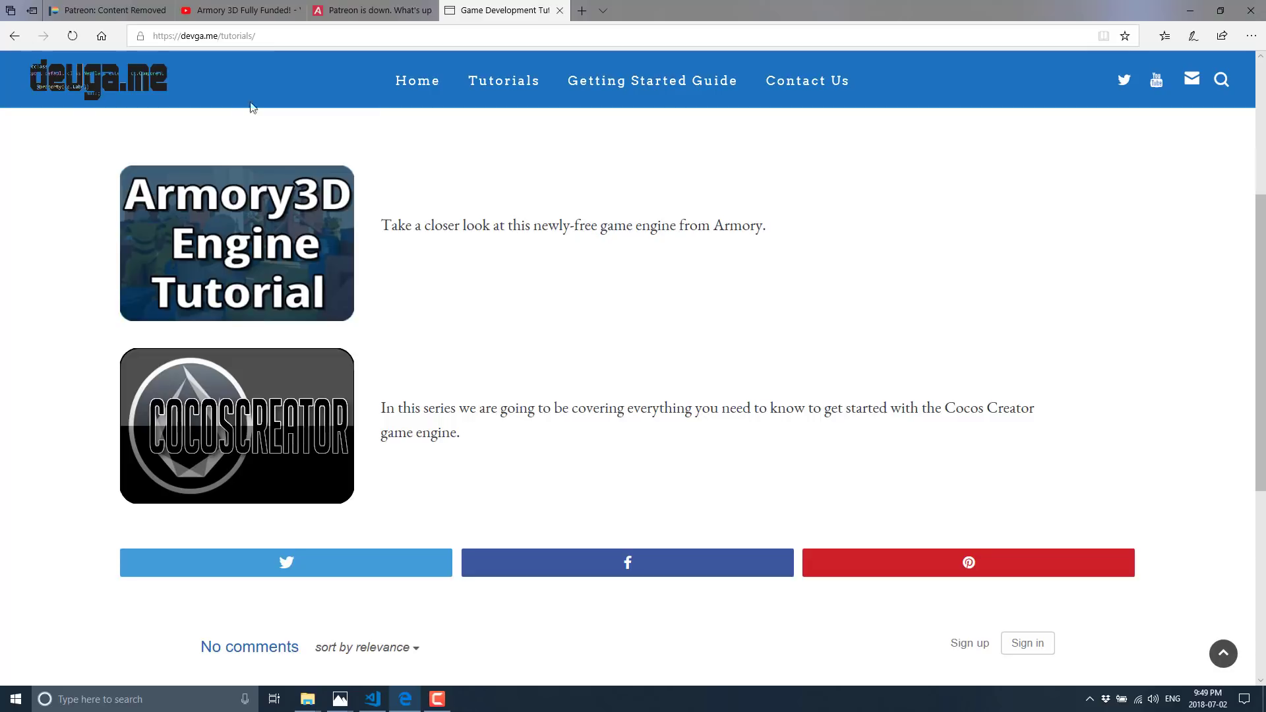
Return to the Patreon tab reading 'This page has been removed.'.
{"action": "left_click", "coordinate": [105, 10]}
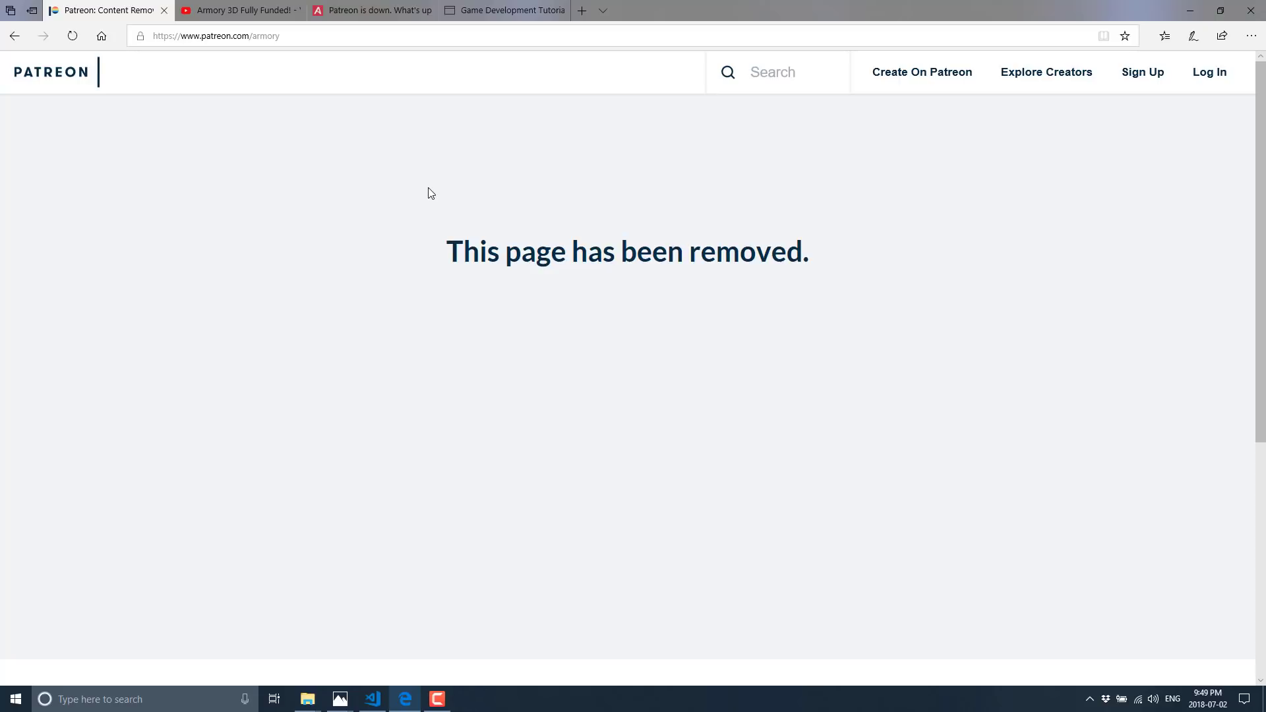
{"action": "mouse_move", "coordinate": [893, 154]}
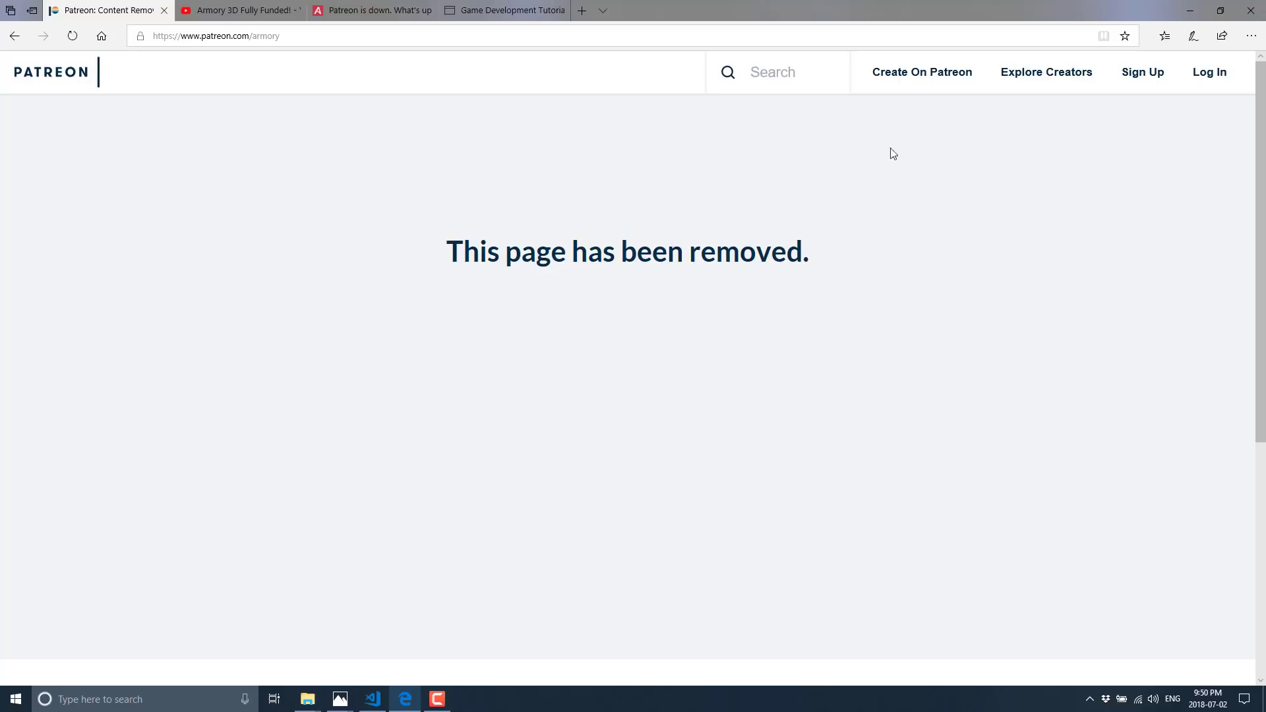
{"action": "mouse_move", "coordinate": [426, 126]}
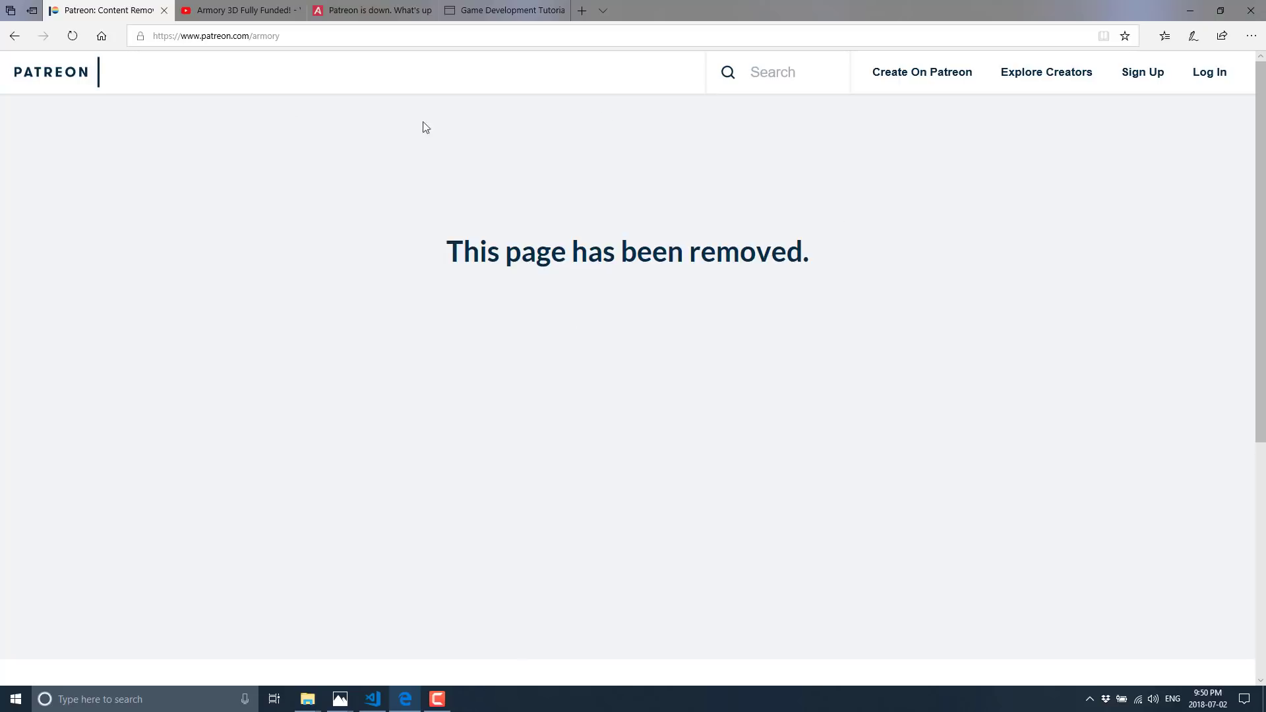
{"action": "mouse_move", "coordinate": [561, 165]}
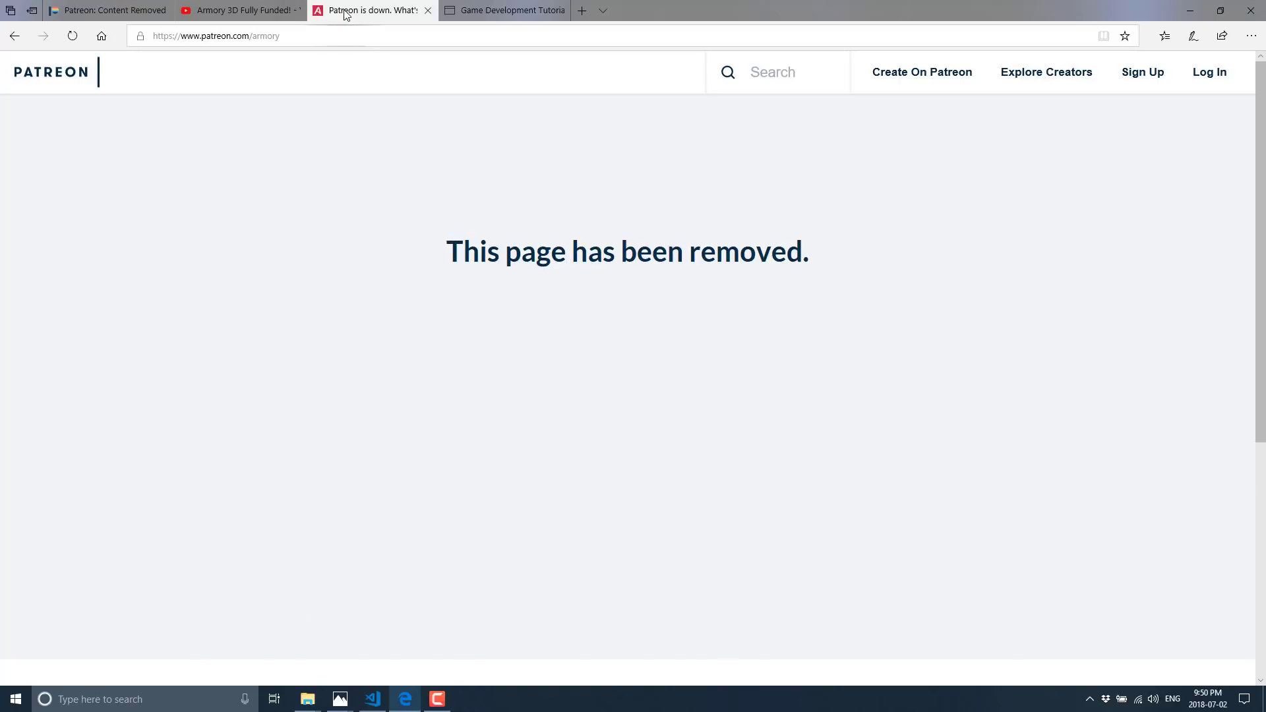
Show the 'Patreon is down' forum thread and highlight the refunded-pledges sentence in its first post.
{"action": "left_click", "coordinate": [367, 10]}
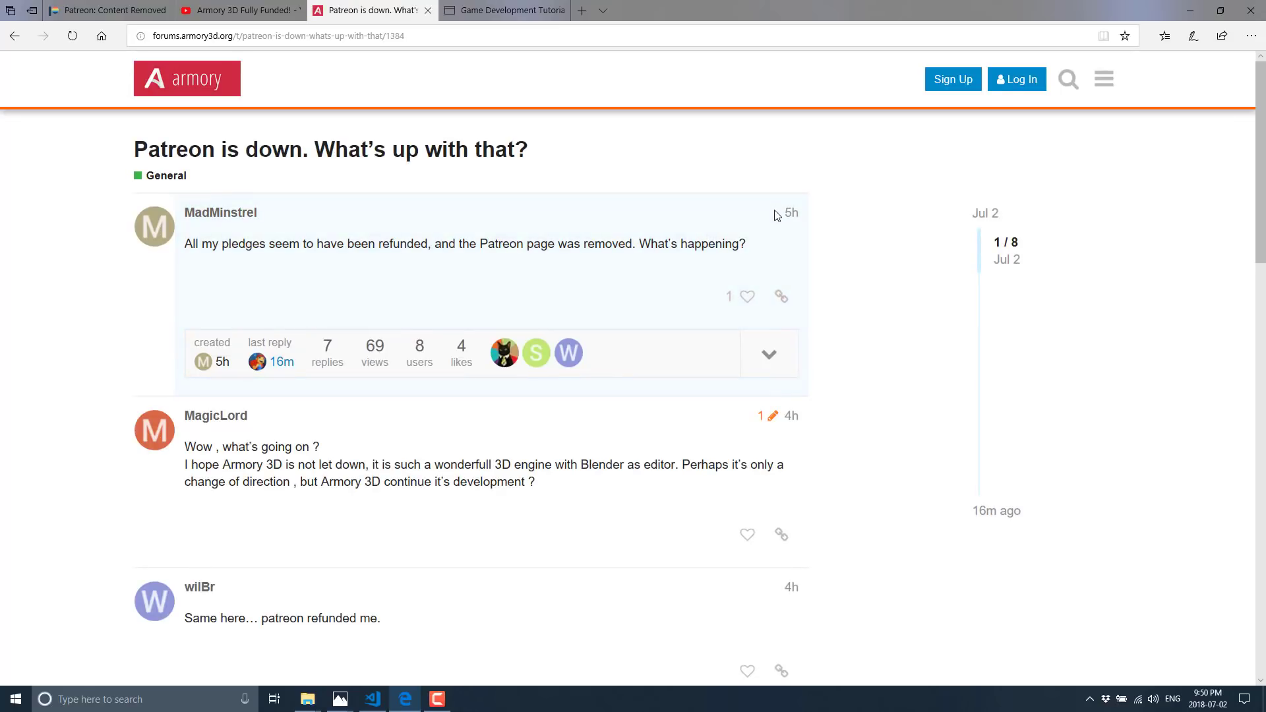
{"action": "scroll", "scroll_direction": "down", "scroll_amount": 3}
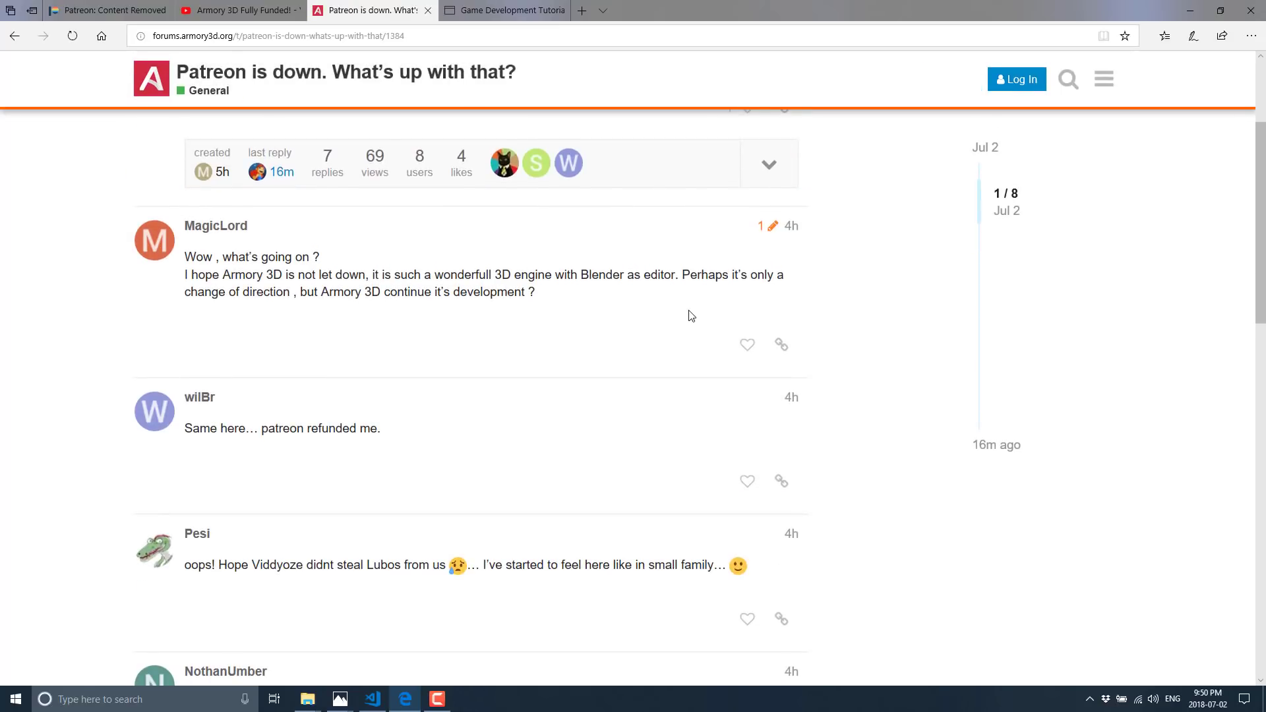
{"action": "scroll", "scroll_direction": "up", "scroll_amount": 3}
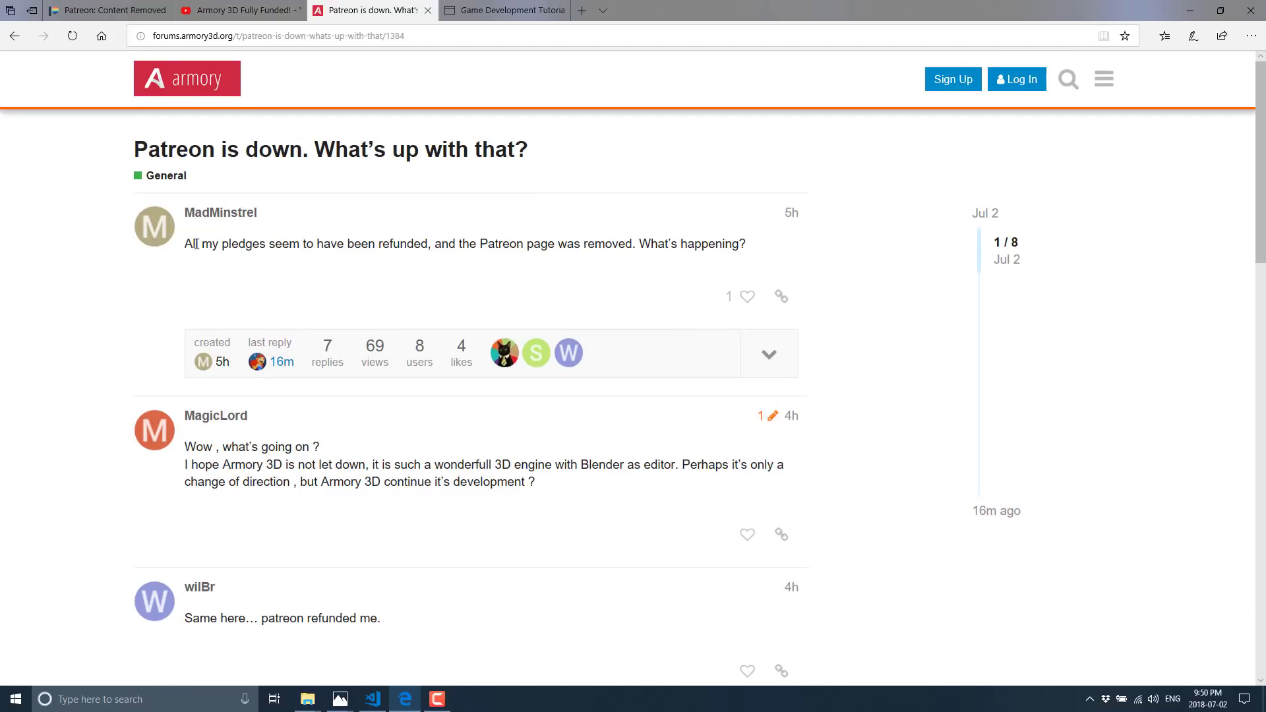
{"action": "left_click_drag", "start_coordinate": [184, 244], "coordinate": [432, 243]}
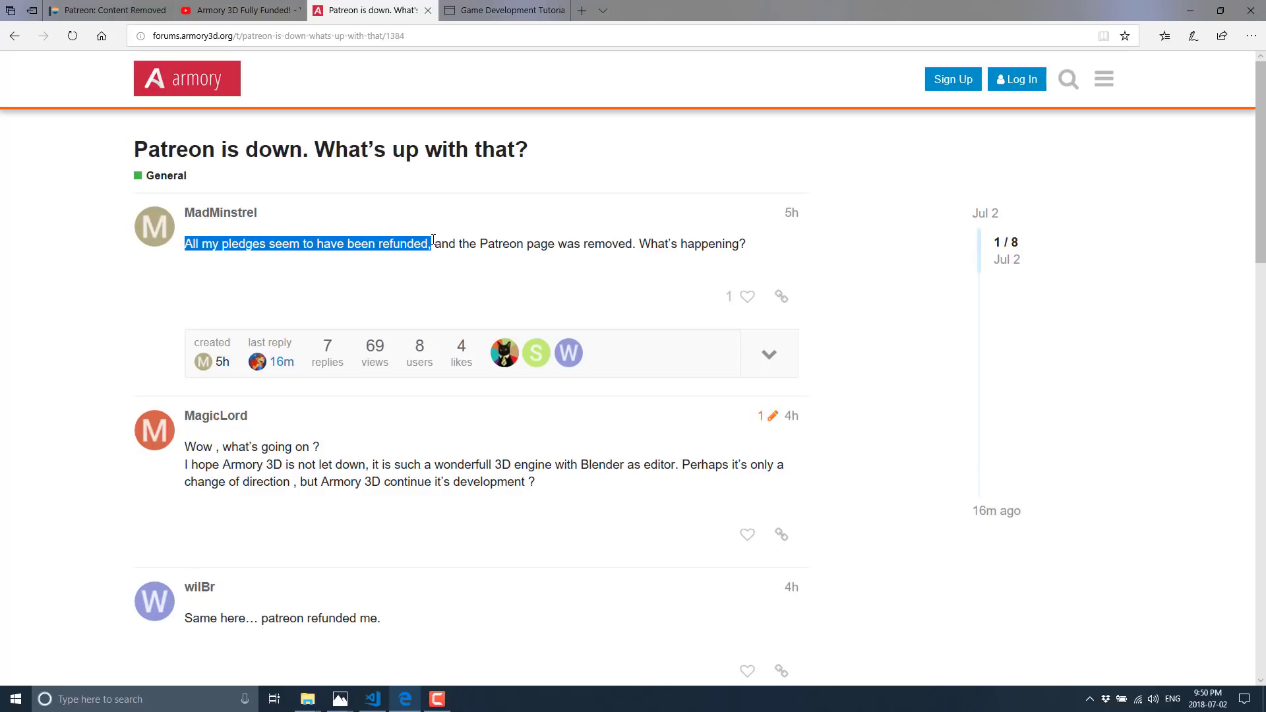
{"action": "scroll", "scroll_direction": "down", "scroll_amount": 3}
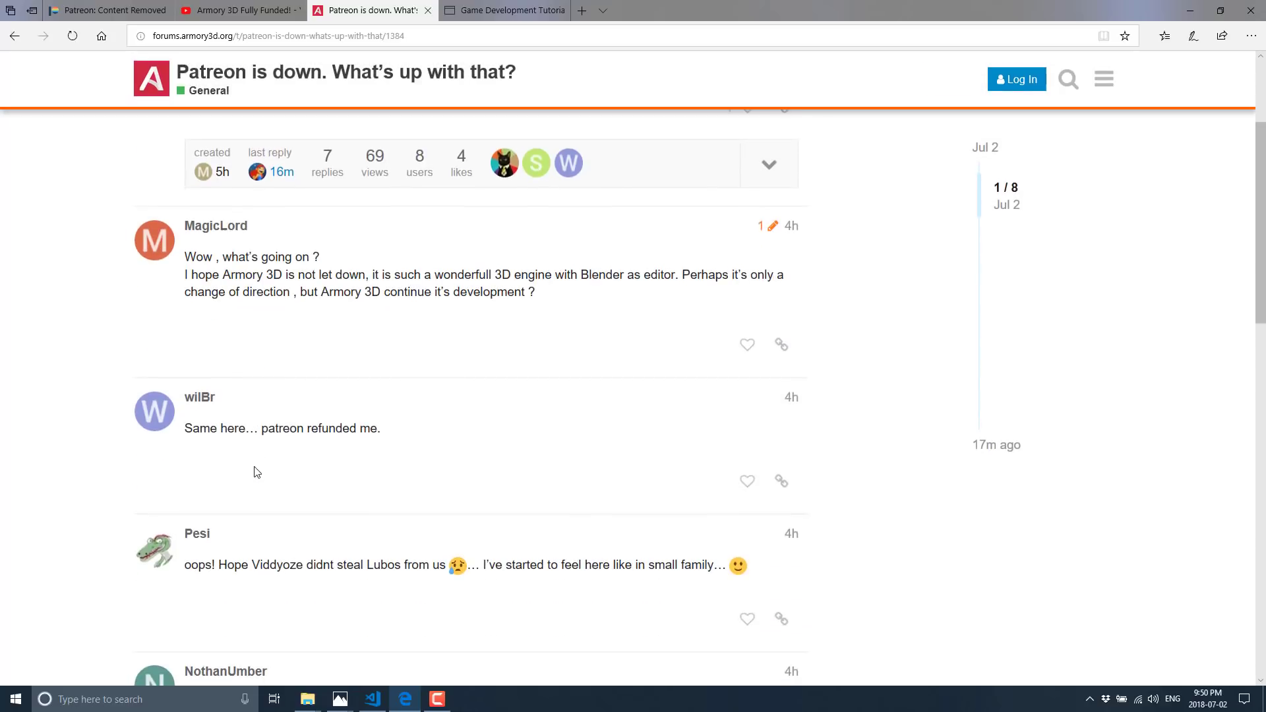
{"action": "scroll", "scroll_direction": "down", "scroll_amount": 3}
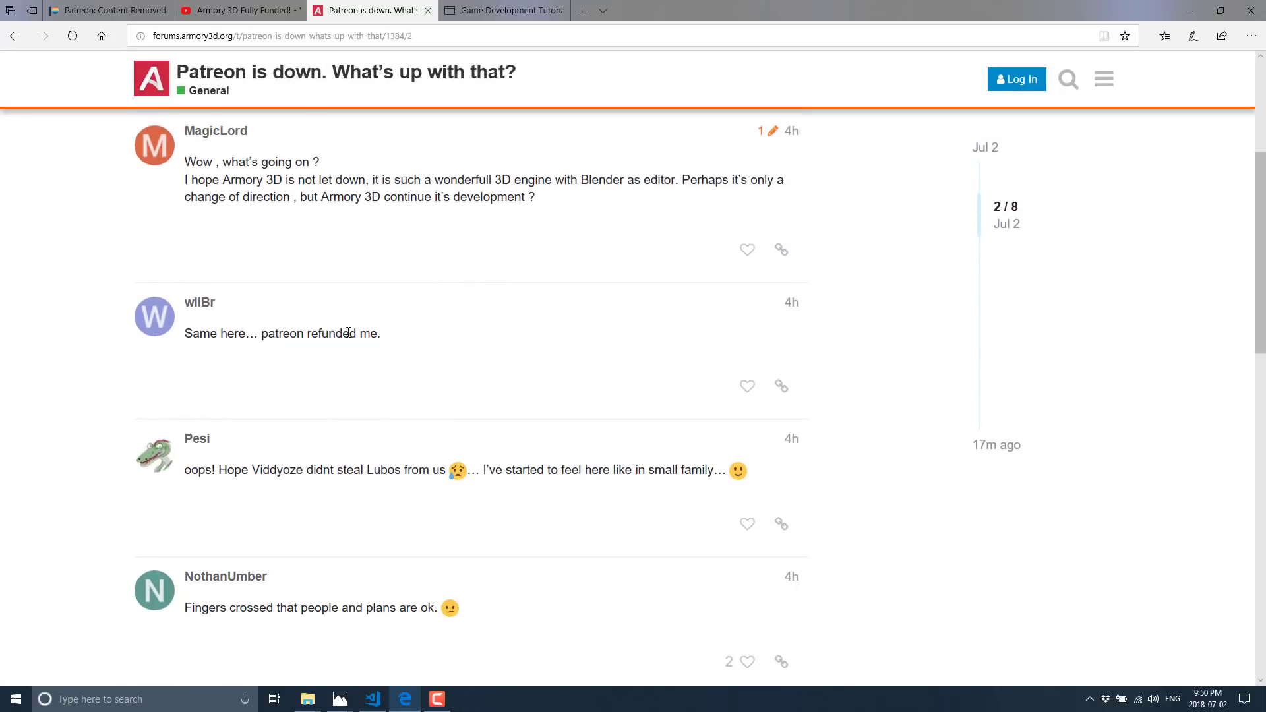
{"action": "scroll", "scroll_direction": "down", "scroll_amount": 3}
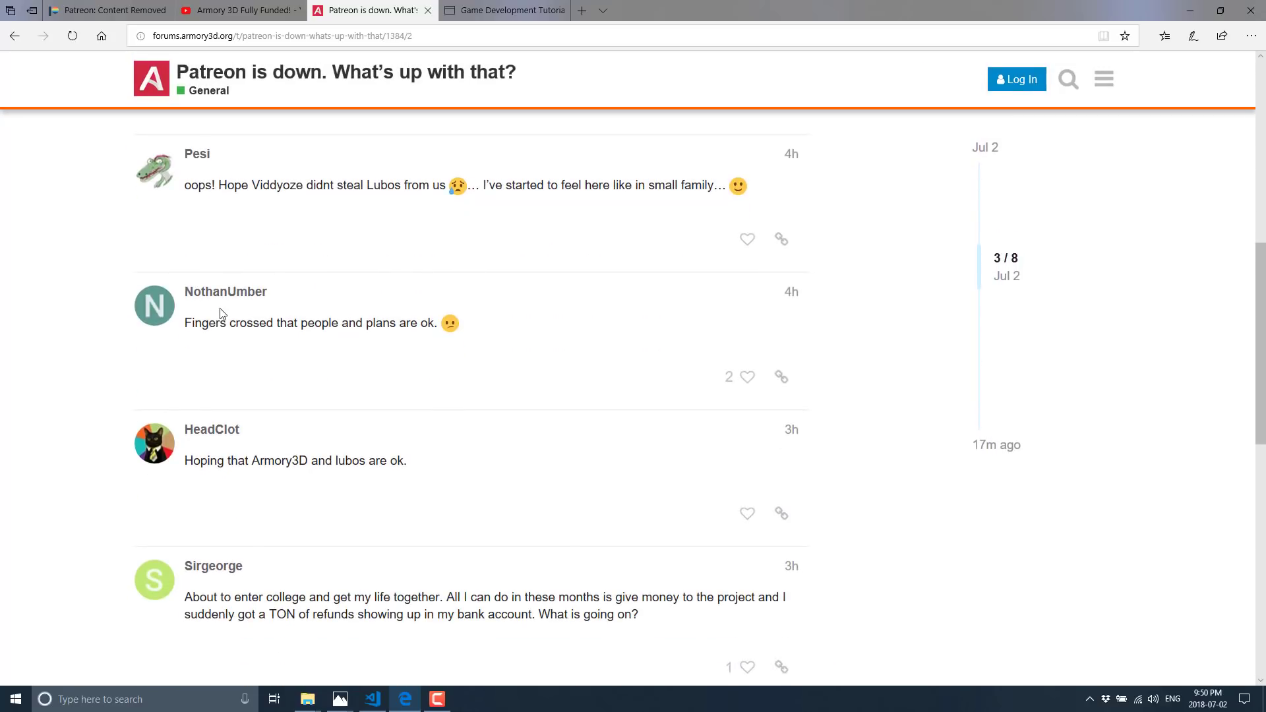
{"action": "scroll", "scroll_direction": "down", "scroll_amount": 3}
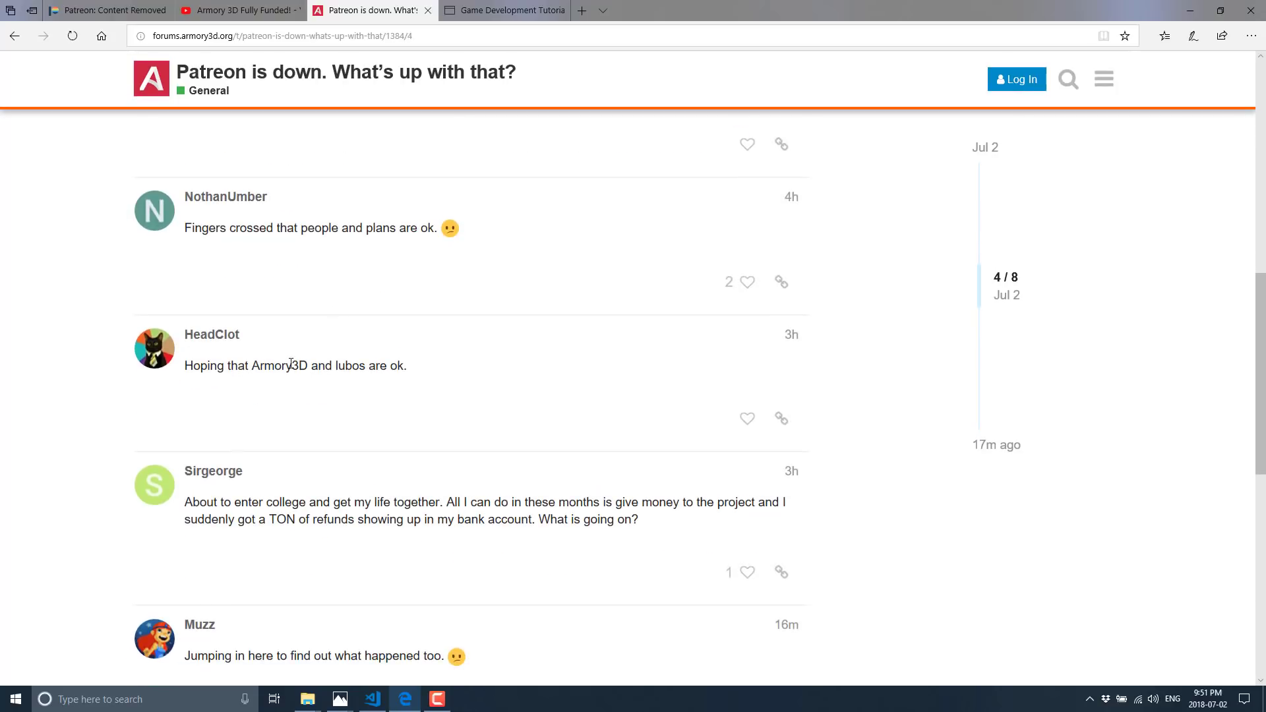
{"action": "scroll", "scroll_direction": "down", "scroll_amount": 3}
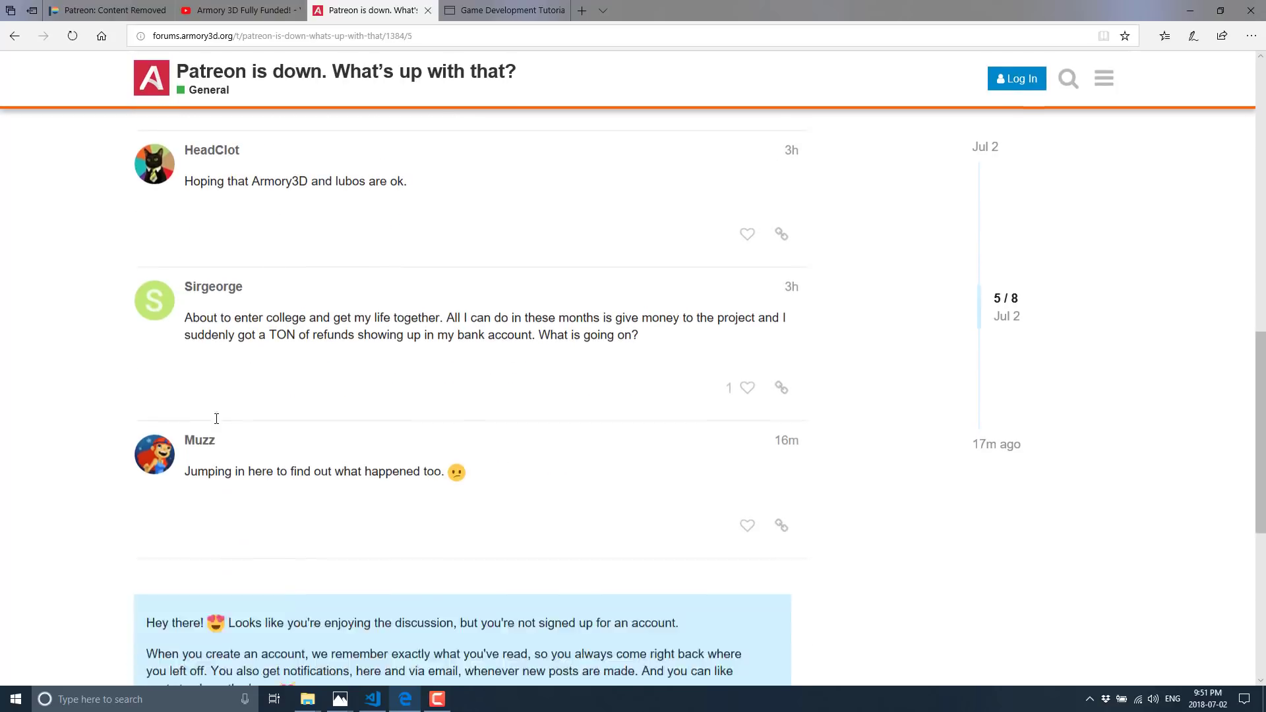
{"action": "scroll", "scroll_direction": "down", "scroll_amount": 3}
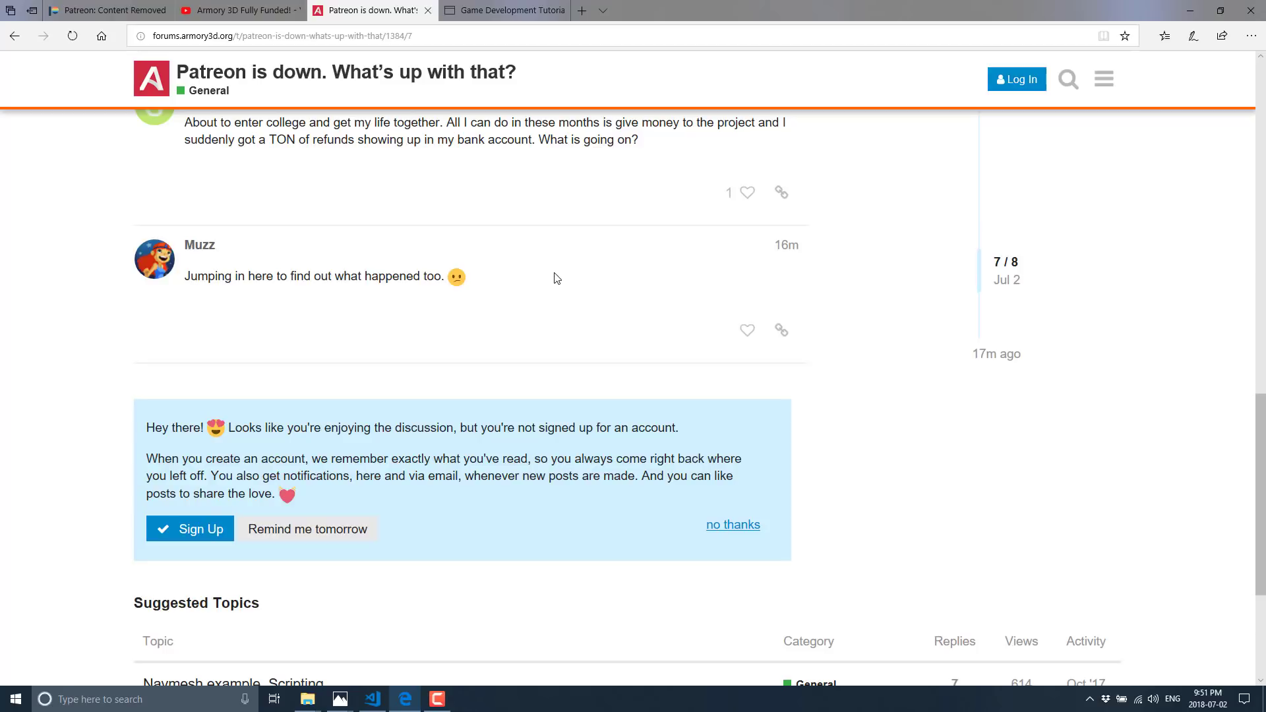
{"action": "mouse_move", "coordinate": [120, 112]}
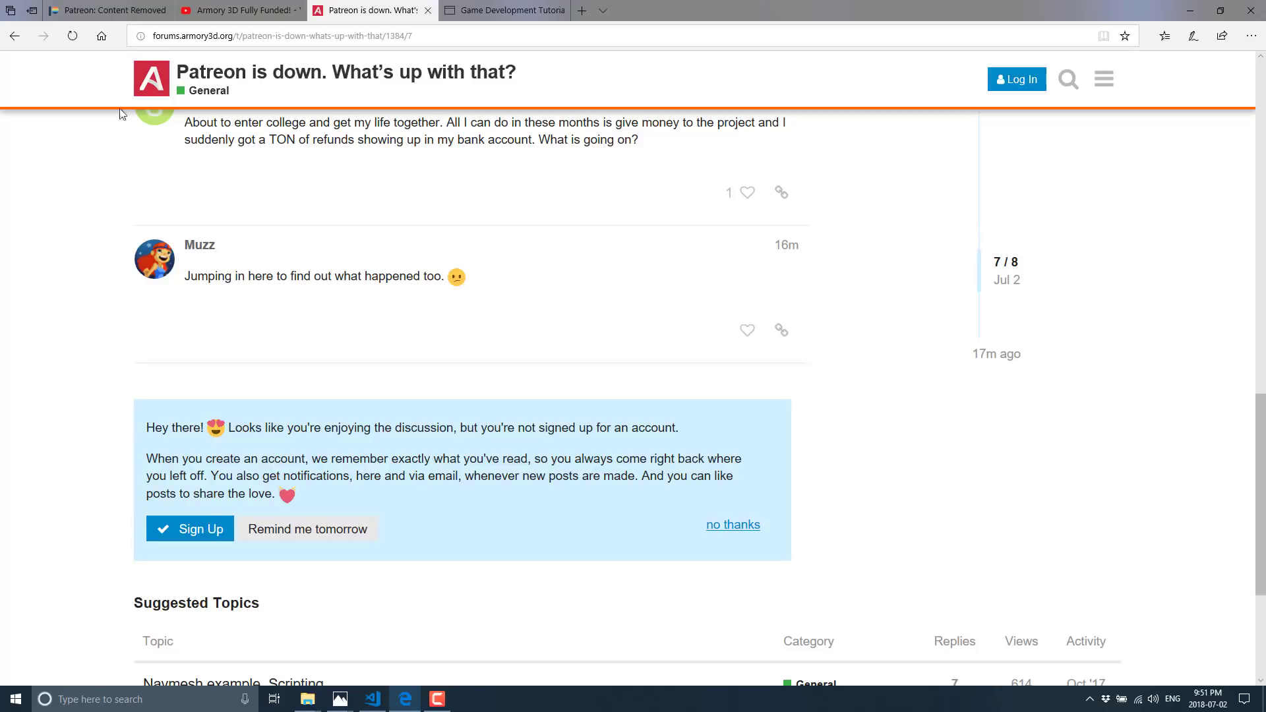
{"action": "left_click", "coordinate": [105, 10]}
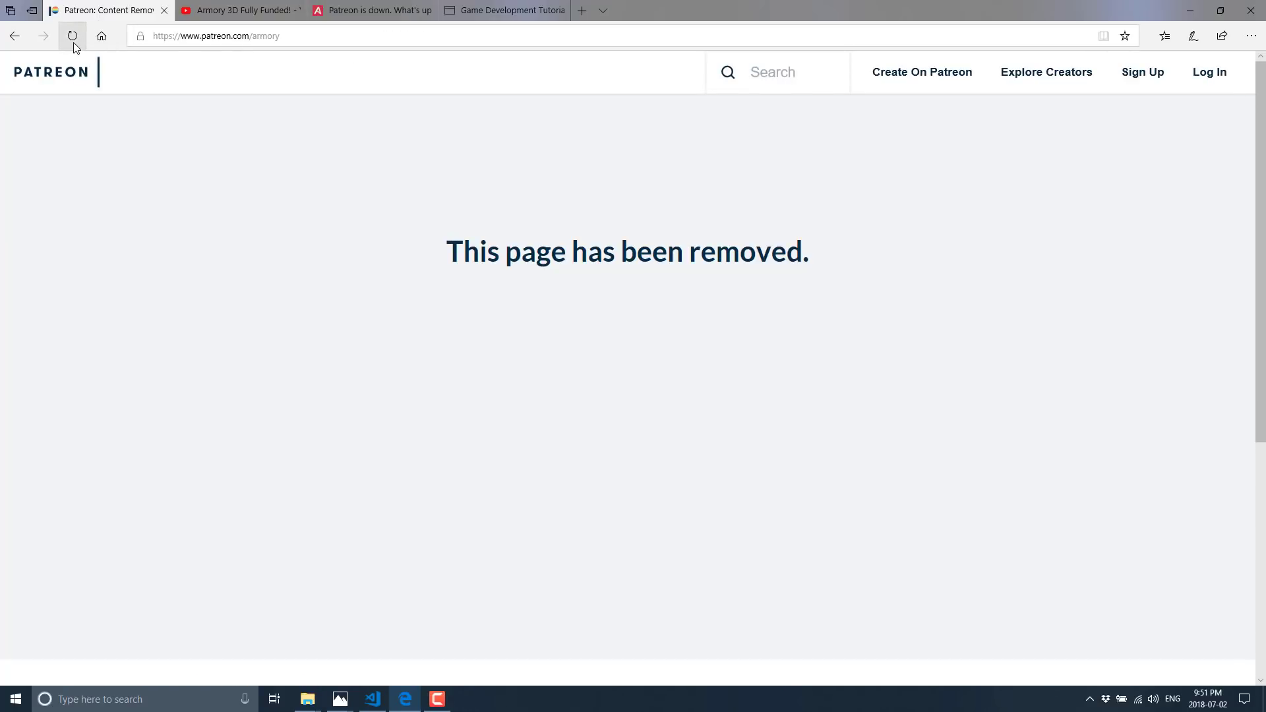
{"action": "left_click", "coordinate": [72, 36]}
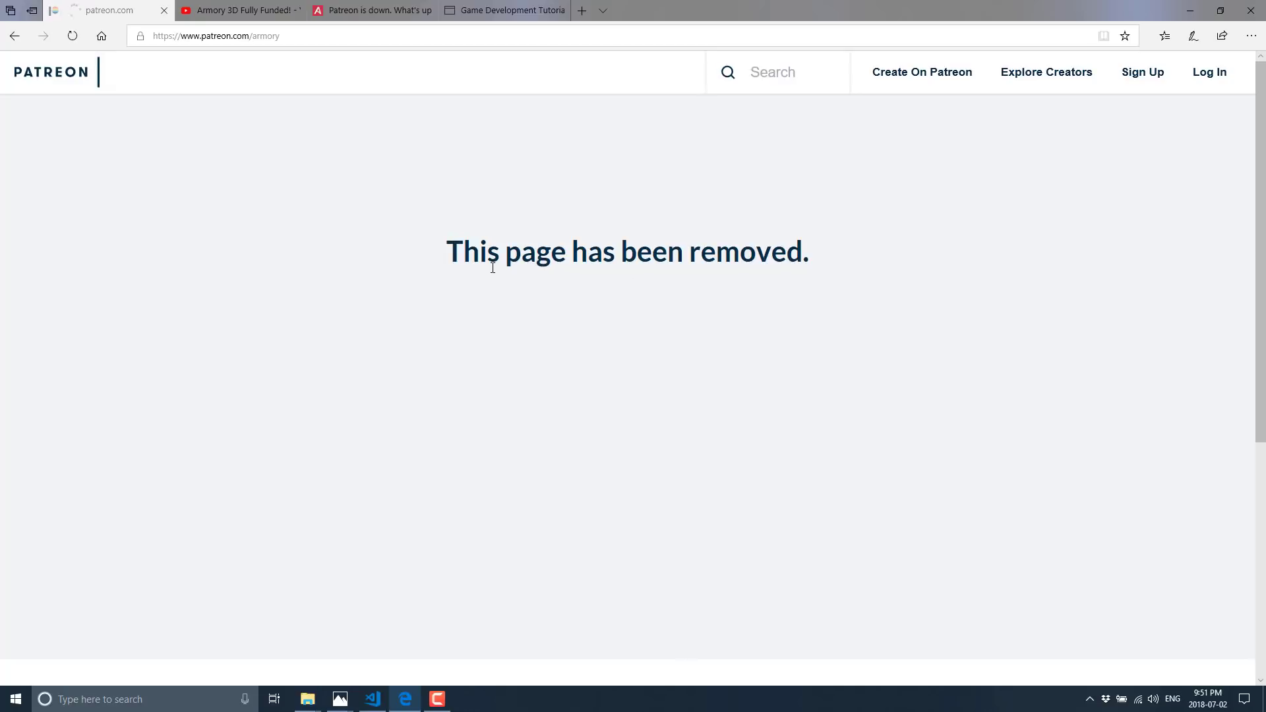
{"action": "left_click", "coordinate": [238, 10]}
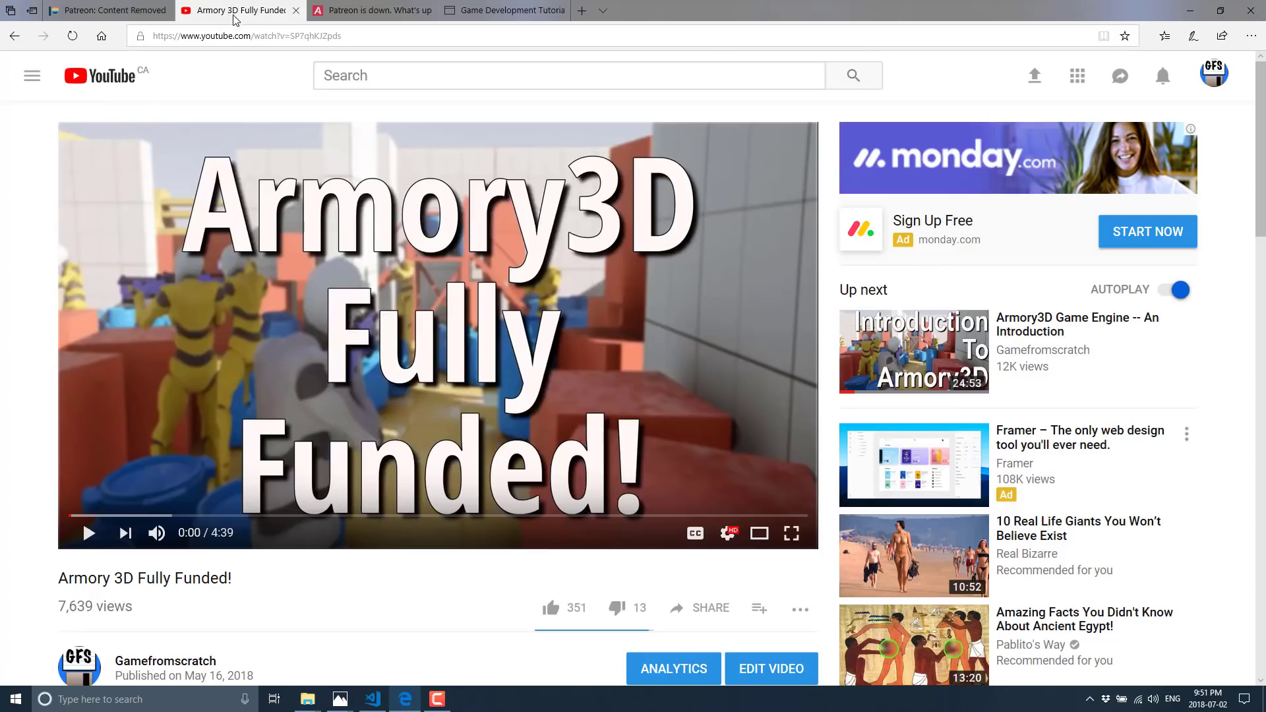
{"action": "left_click", "coordinate": [371, 10]}
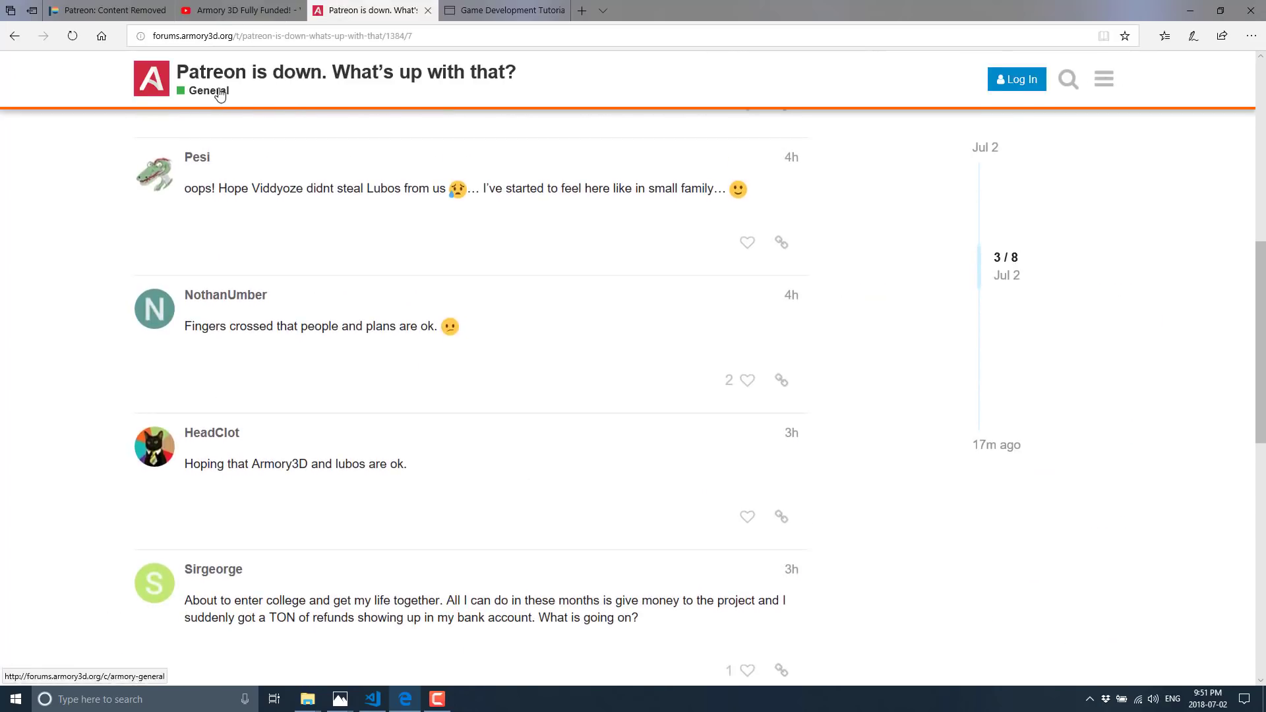
{"action": "left_click", "coordinate": [206, 90]}
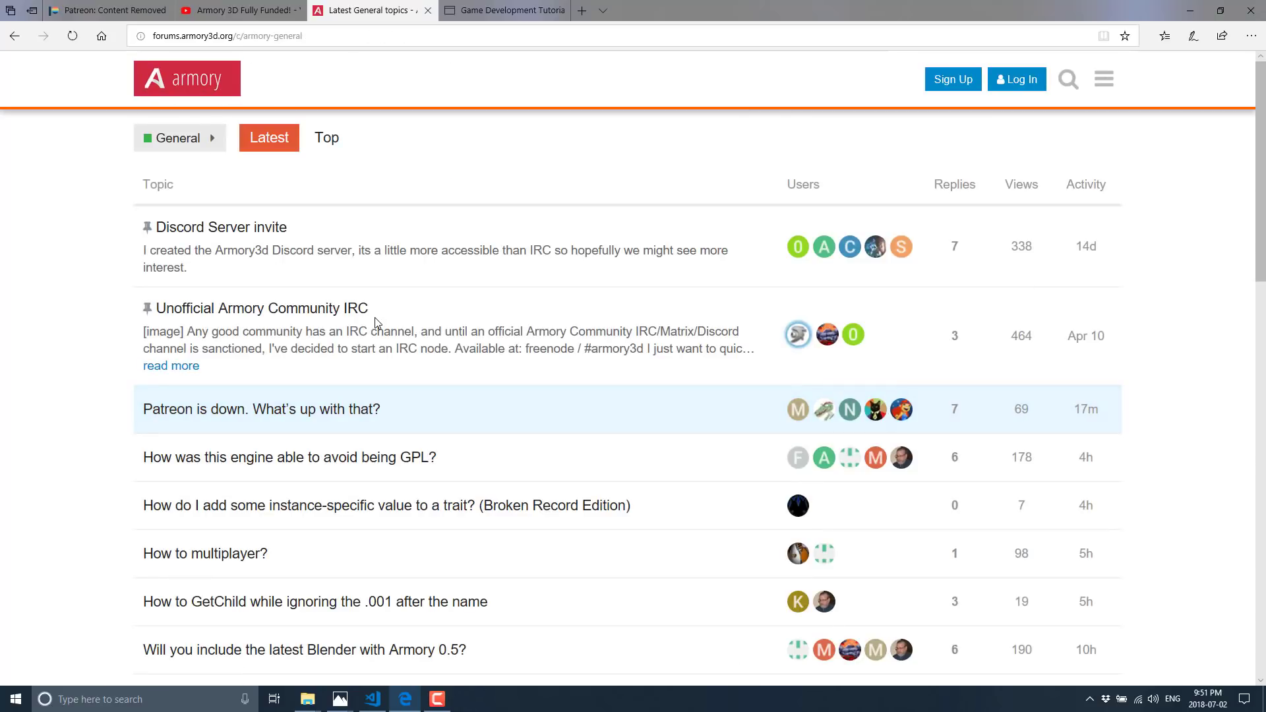
{"action": "mouse_move", "coordinate": [143, 410]}
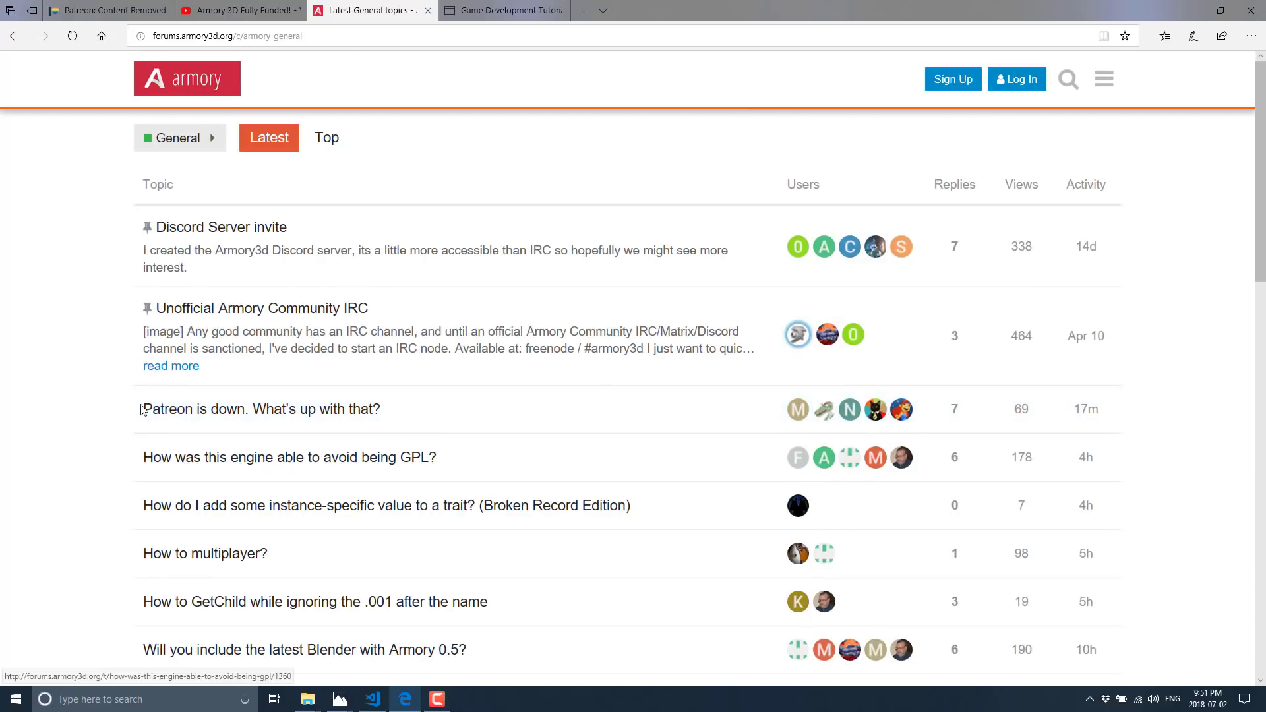
{"action": "mouse_move", "coordinate": [331, 437]}
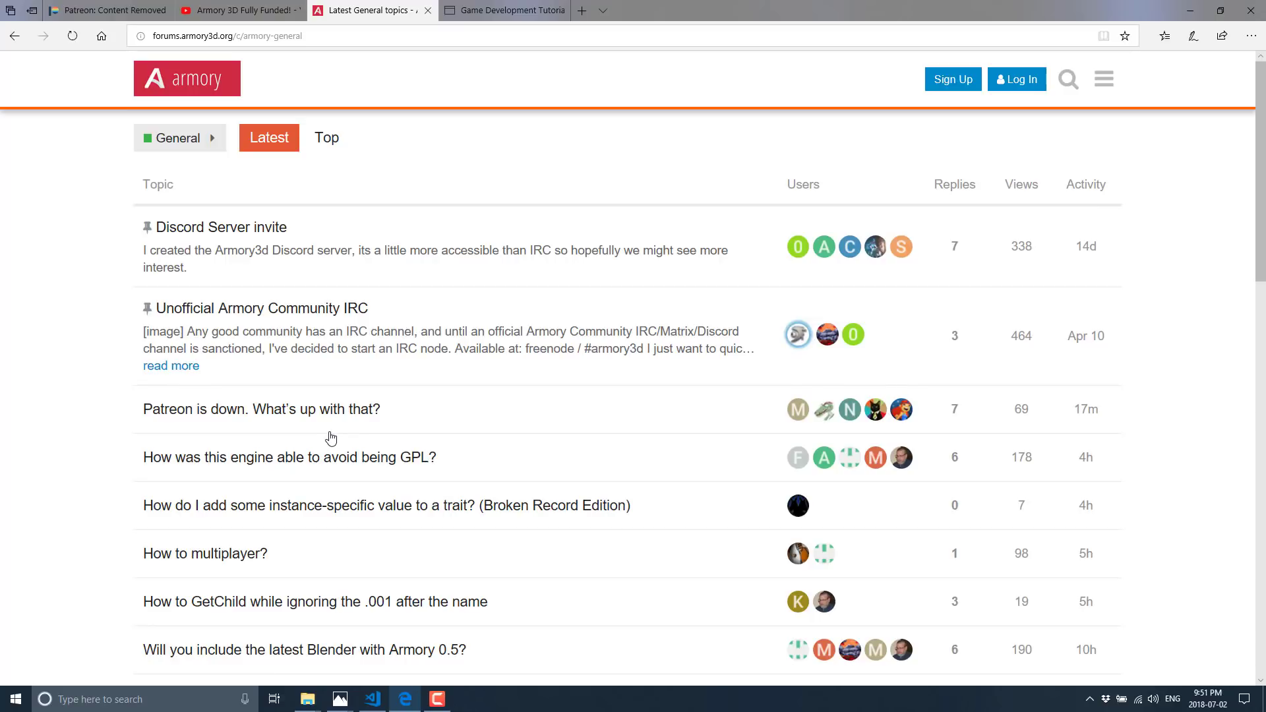
{"action": "mouse_move", "coordinate": [343, 650]}
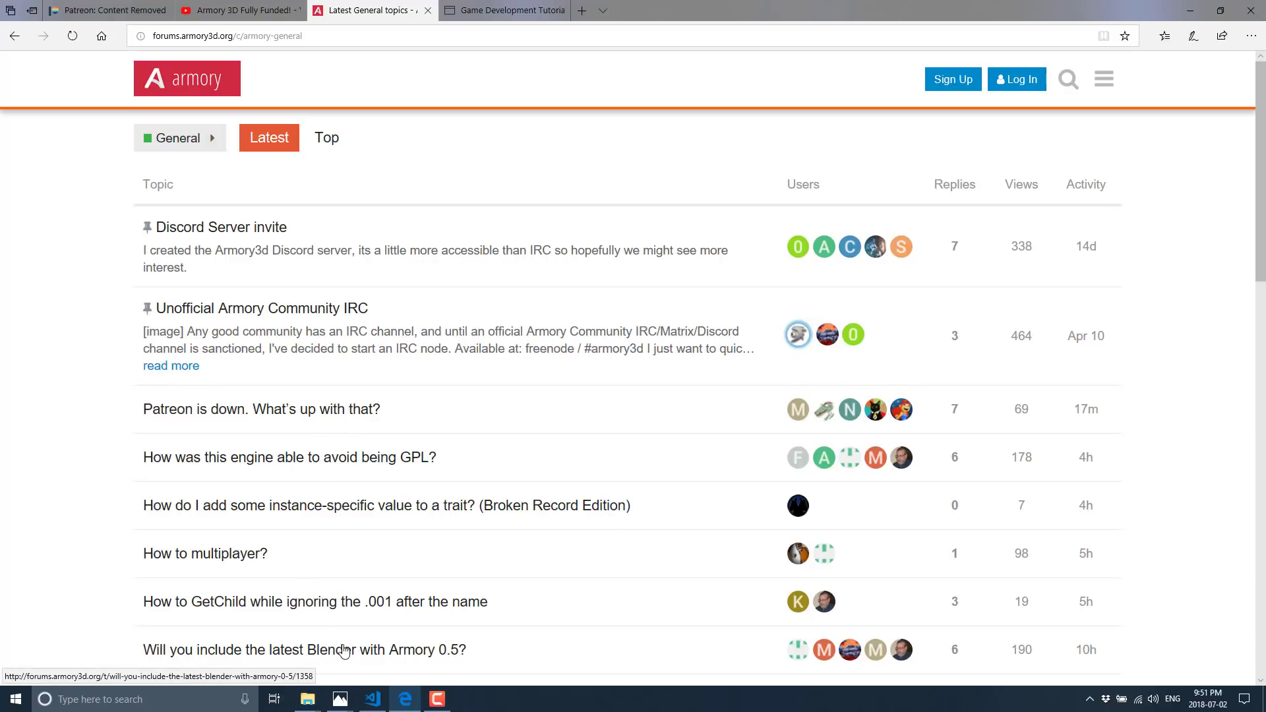
{"action": "left_click", "coordinate": [304, 650]}
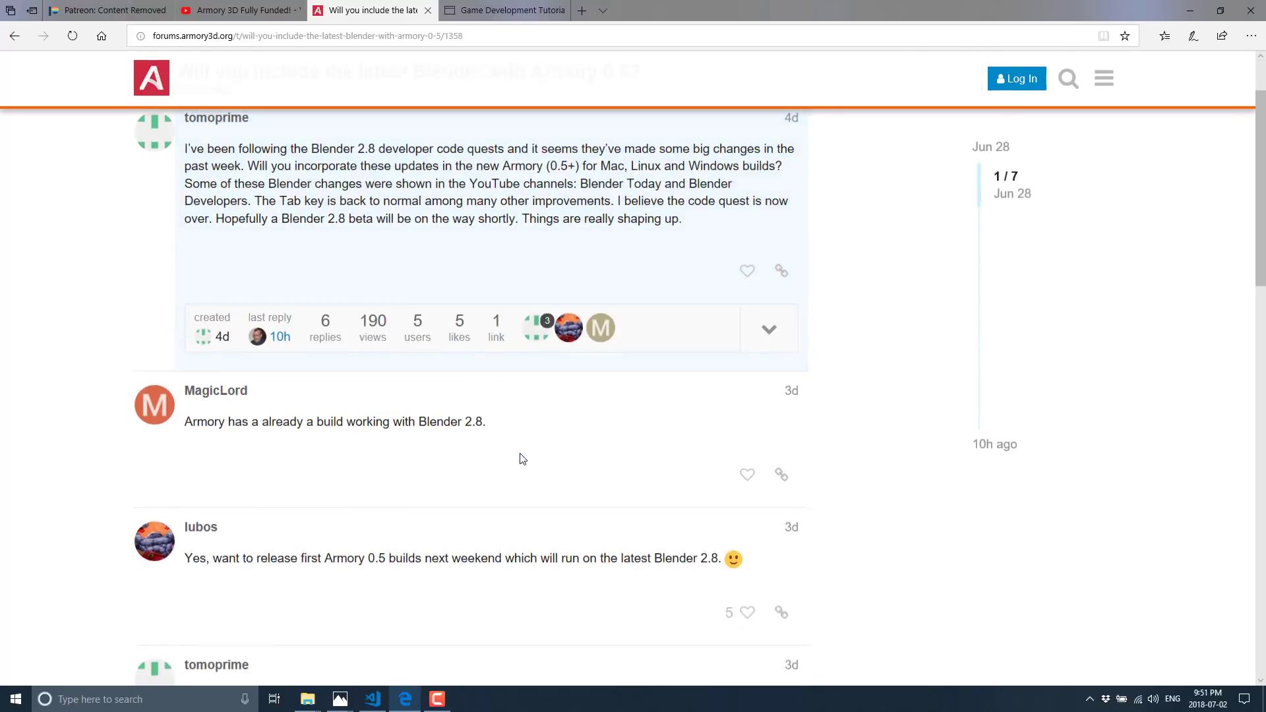
{"action": "scroll", "scroll_direction": "down", "scroll_amount": 3}
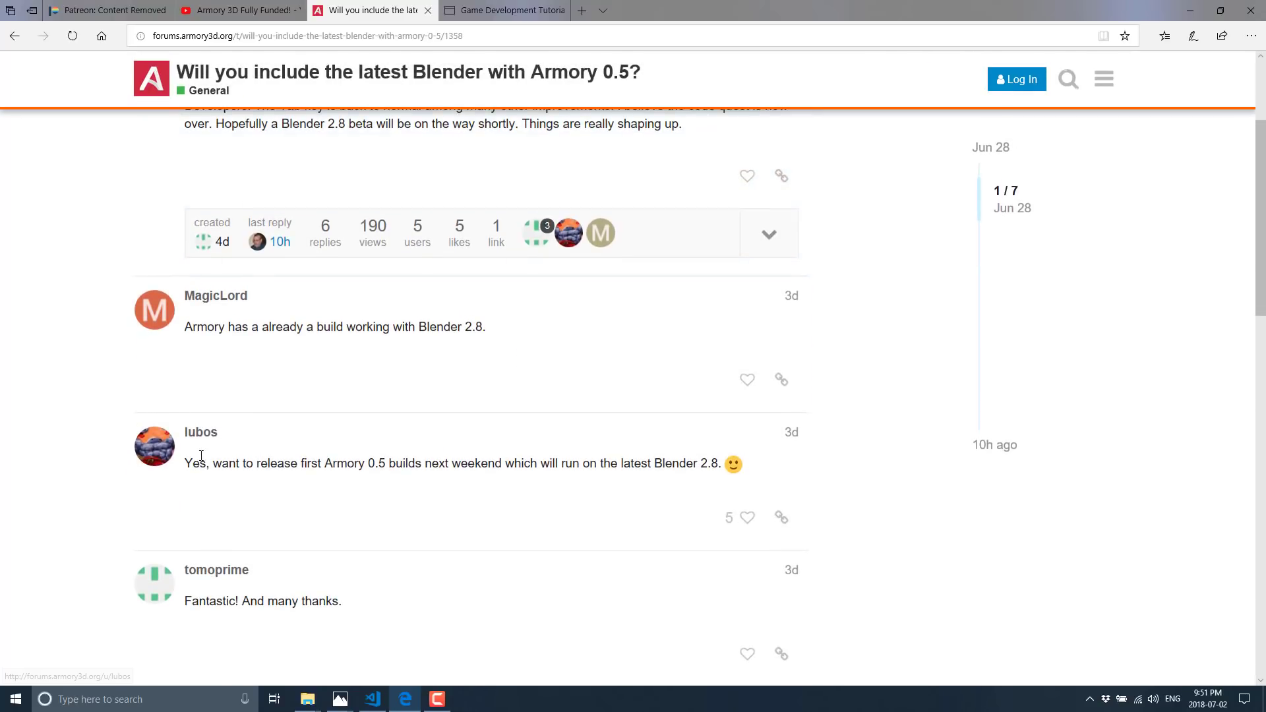
{"action": "scroll", "scroll_direction": "down", "scroll_amount": 3}
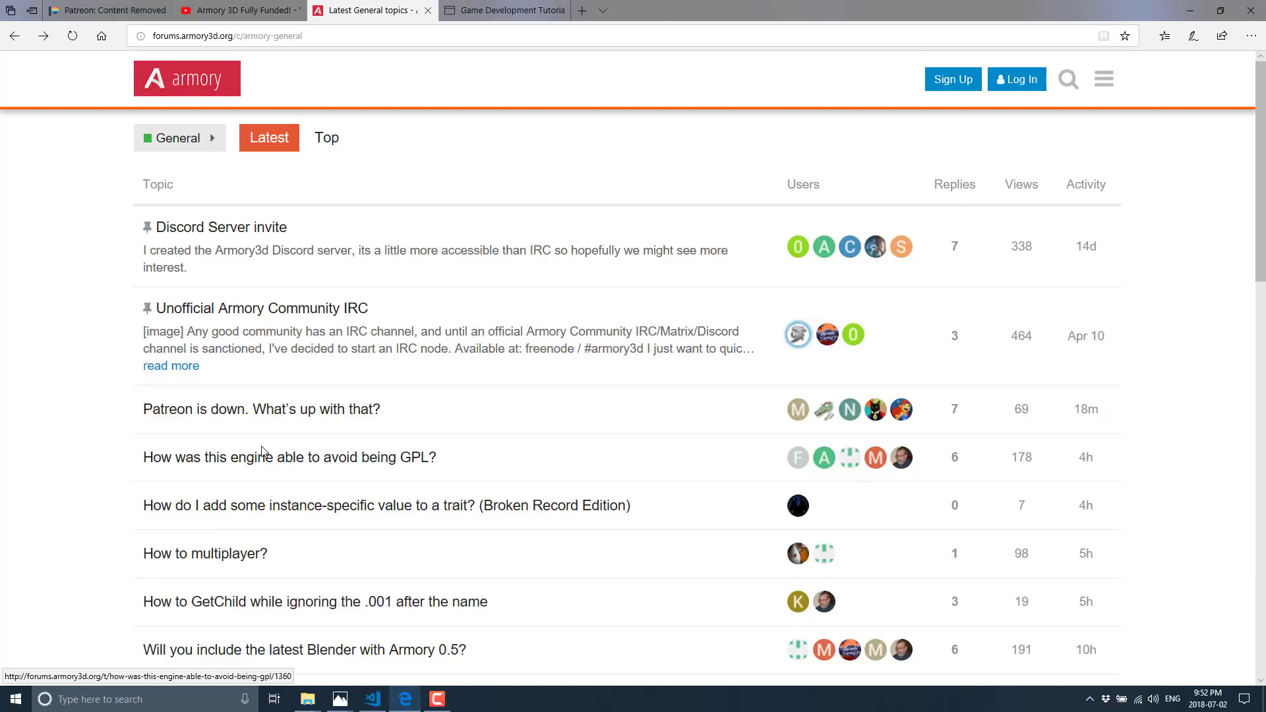
{"action": "mouse_move", "coordinate": [186, 78]}
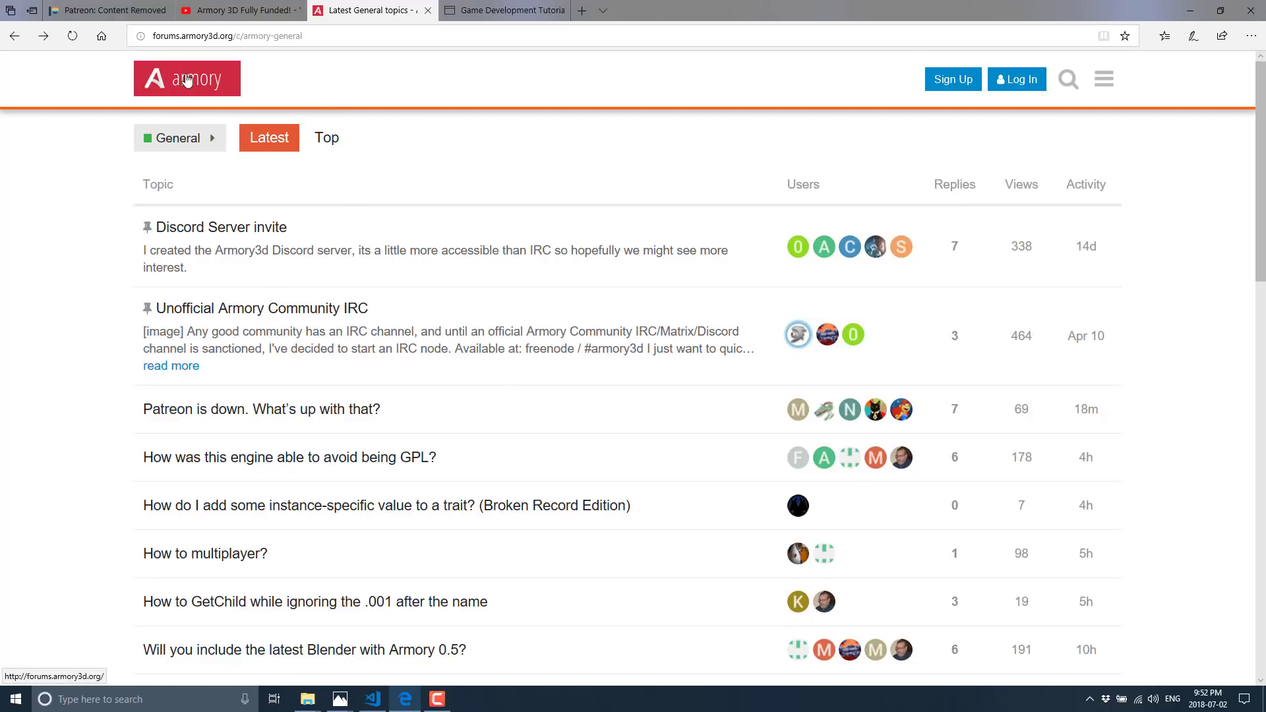
Go to the Armory3D Forums home page via the header logo.
{"action": "left_click", "coordinate": [186, 78]}
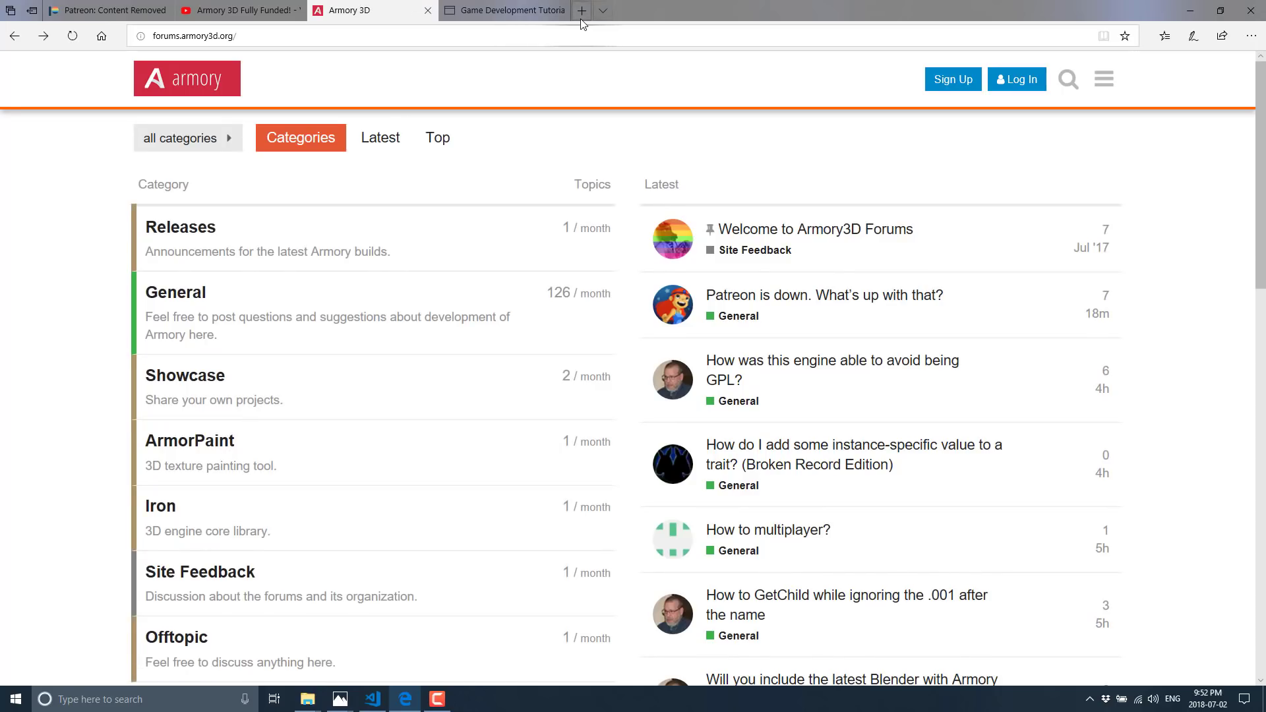
{"action": "mouse_move", "coordinate": [581, 10]}
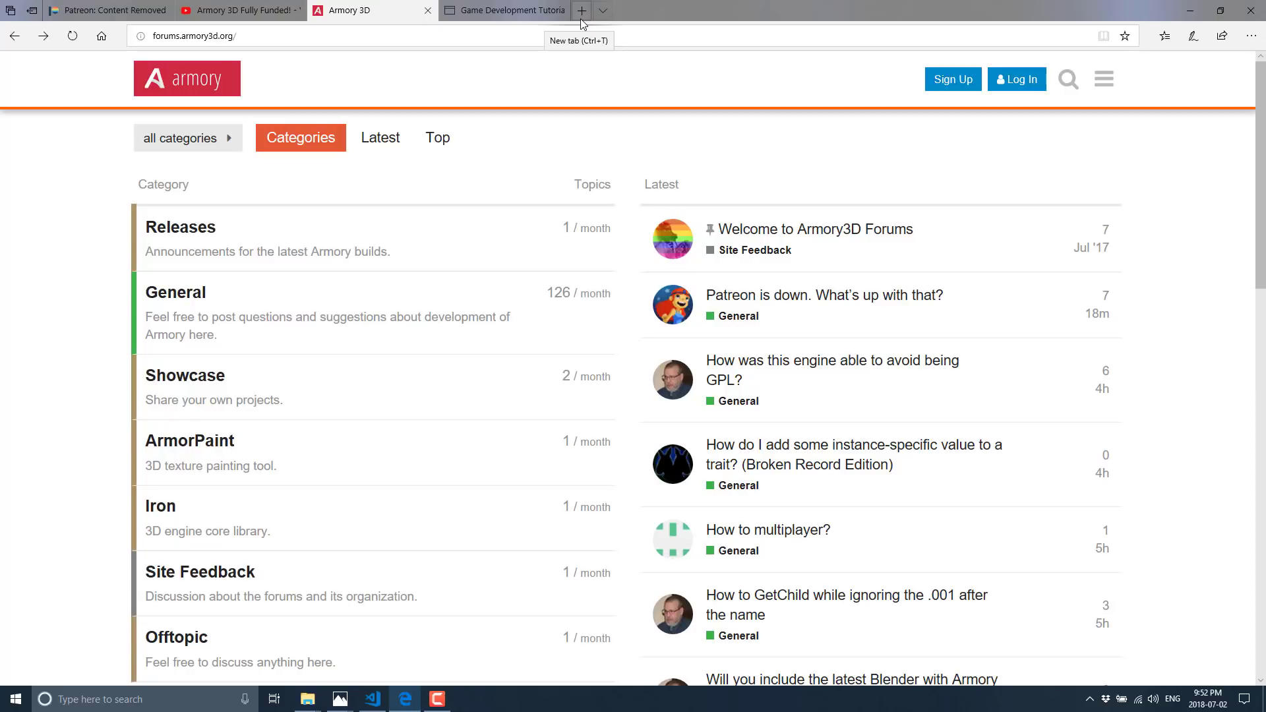
{"action": "mouse_move", "coordinate": [582, 23]}
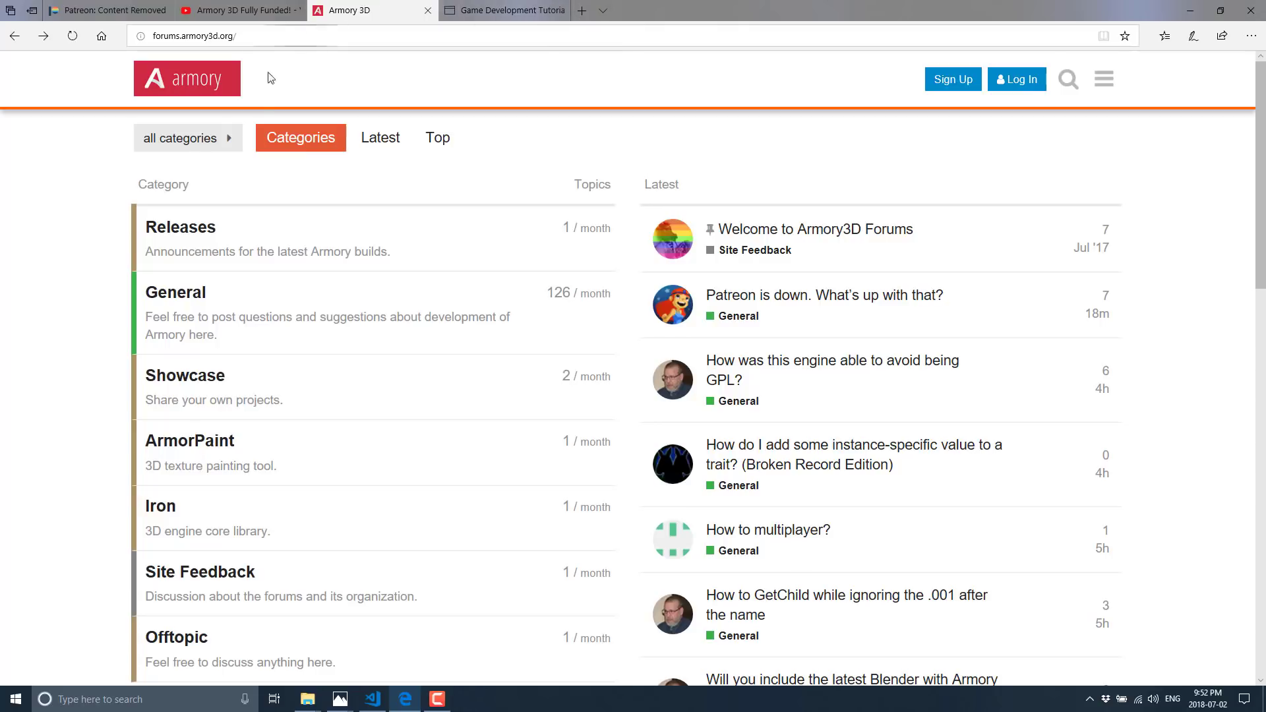
From the General category, reopen the 'Patreon is down. What's up with that?' thread and browse its replies.
{"action": "left_click", "coordinate": [175, 291]}
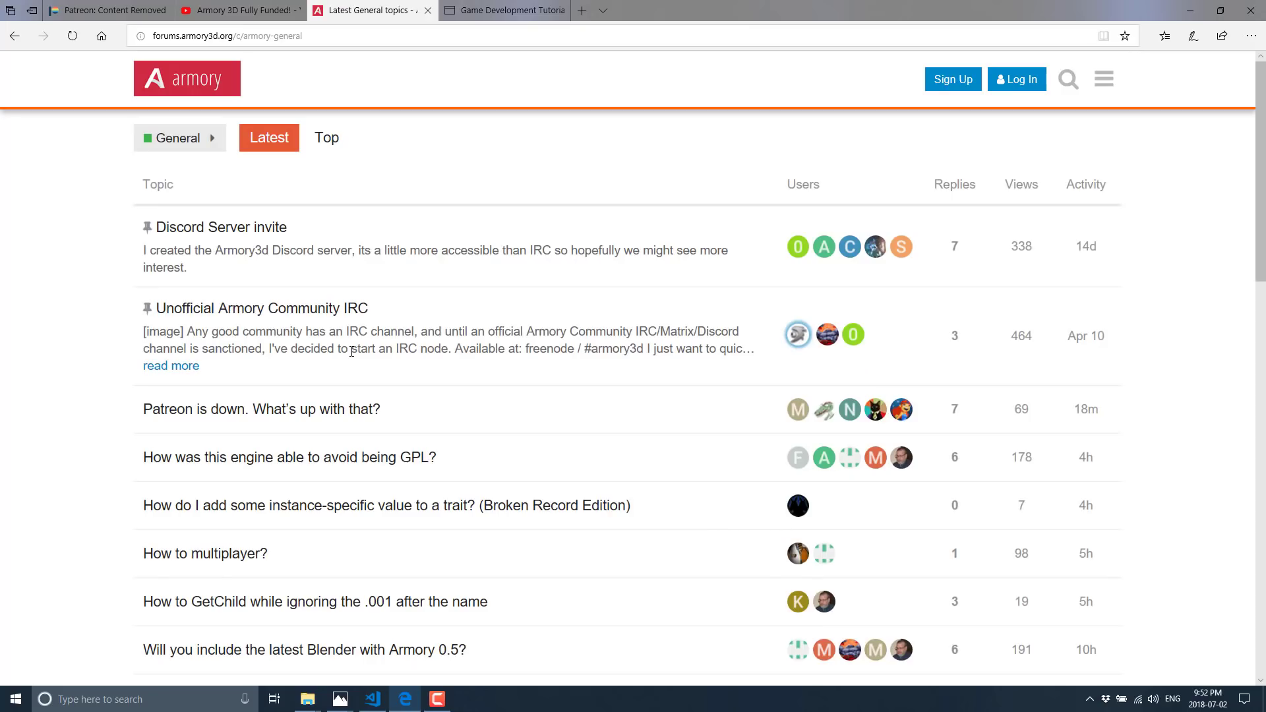
{"action": "scroll", "scroll_direction": "down", "scroll_amount": 3}
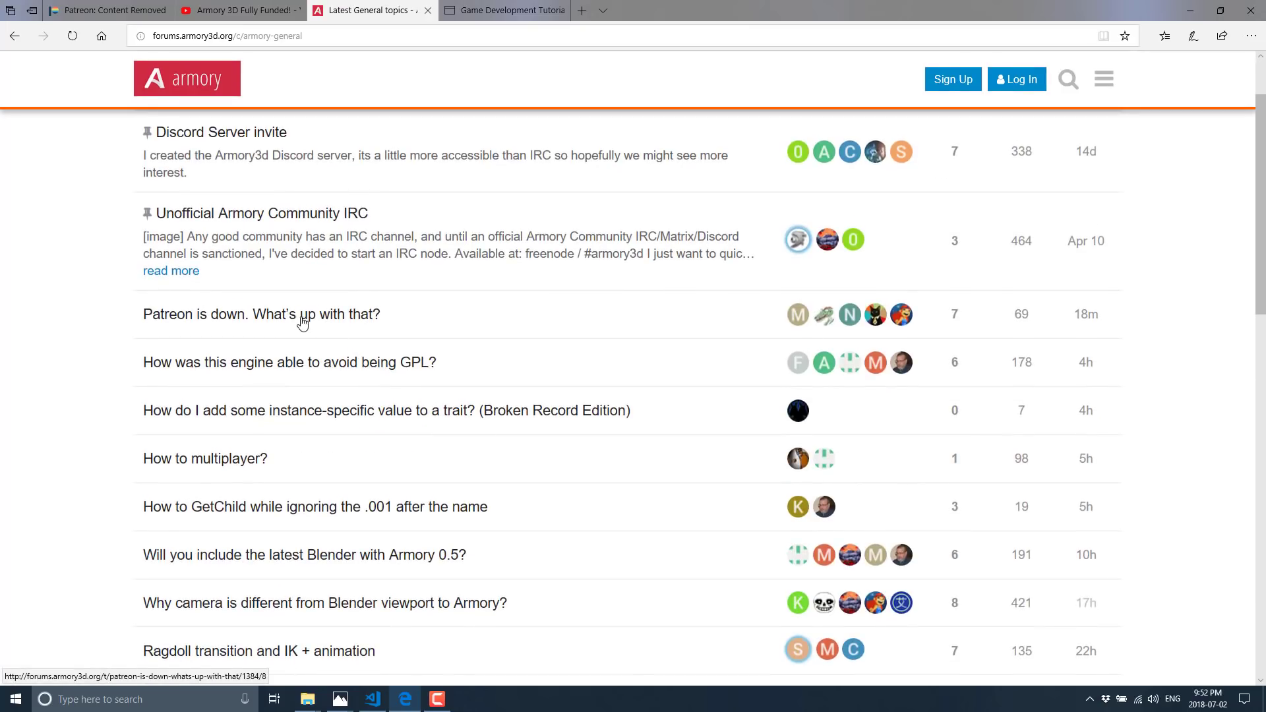
{"action": "left_click", "coordinate": [262, 314]}
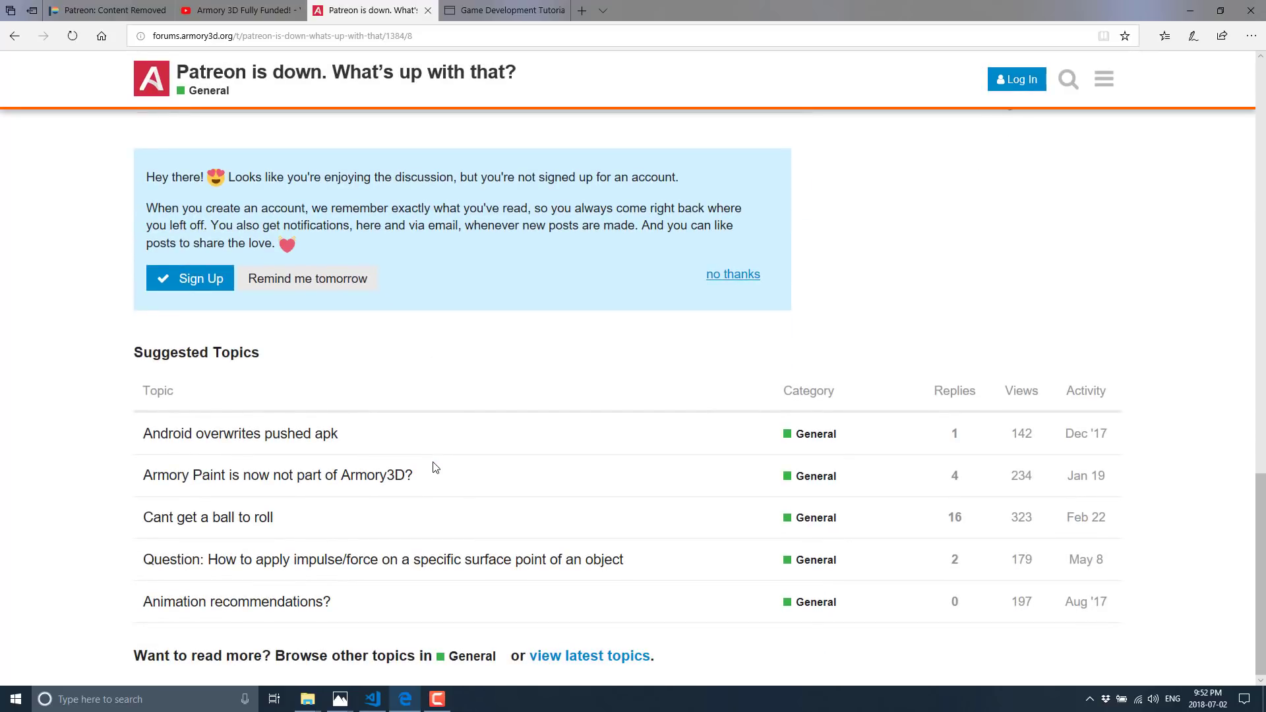
{"action": "scroll", "scroll_direction": "up", "scroll_amount": 3}
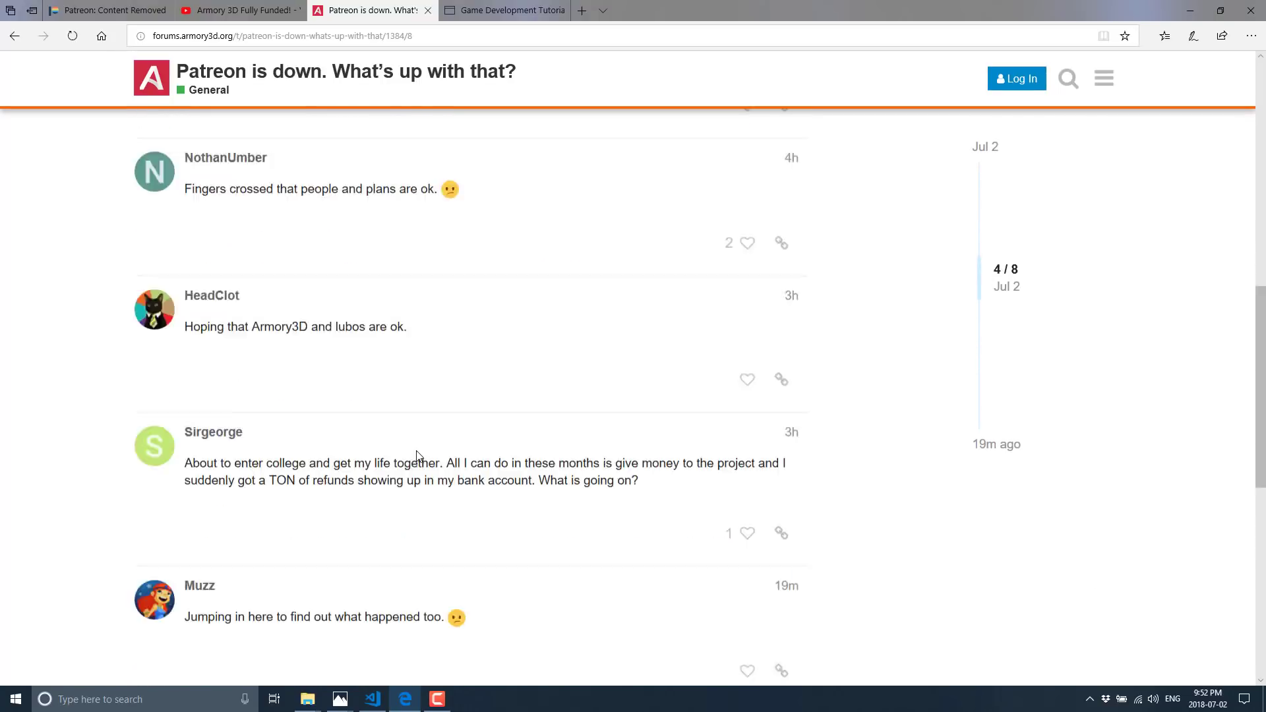
{"action": "scroll", "scroll_direction": "down", "scroll_amount": 3}
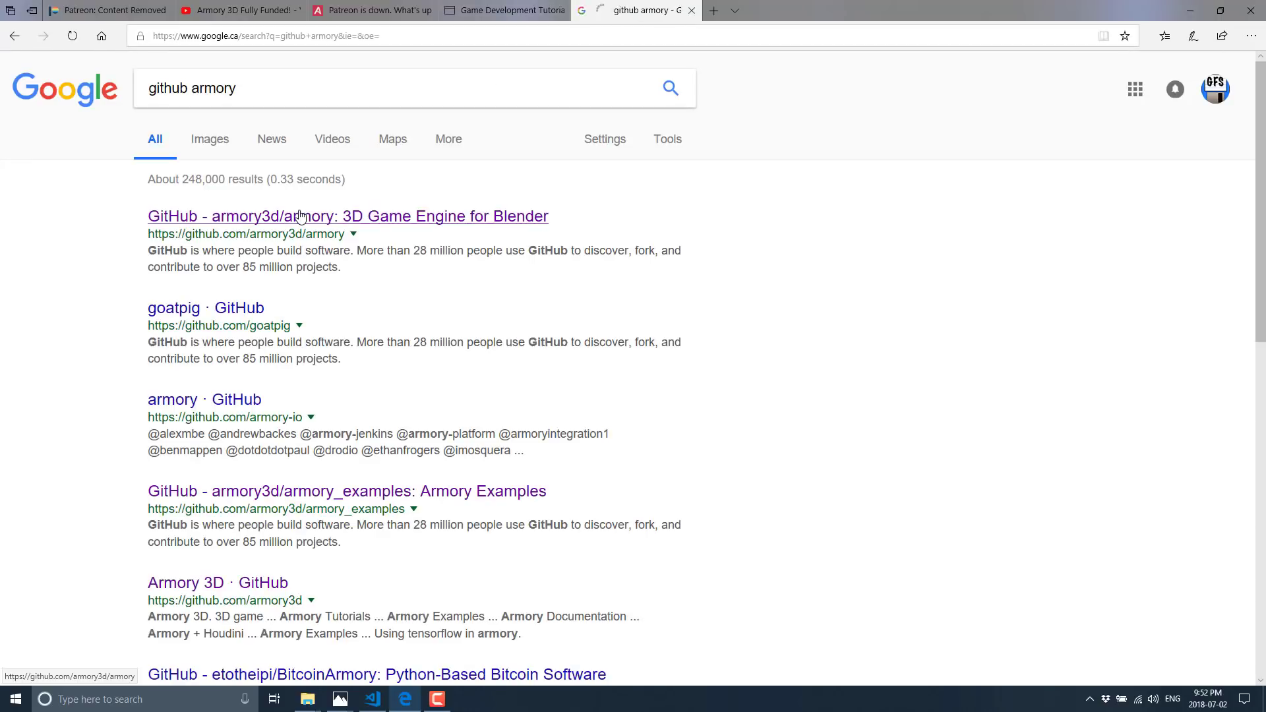
View the armory3d/armory GitHub repository from the 'github armory' search results and scan its recent commits.
{"action": "left_click", "coordinate": [347, 215]}
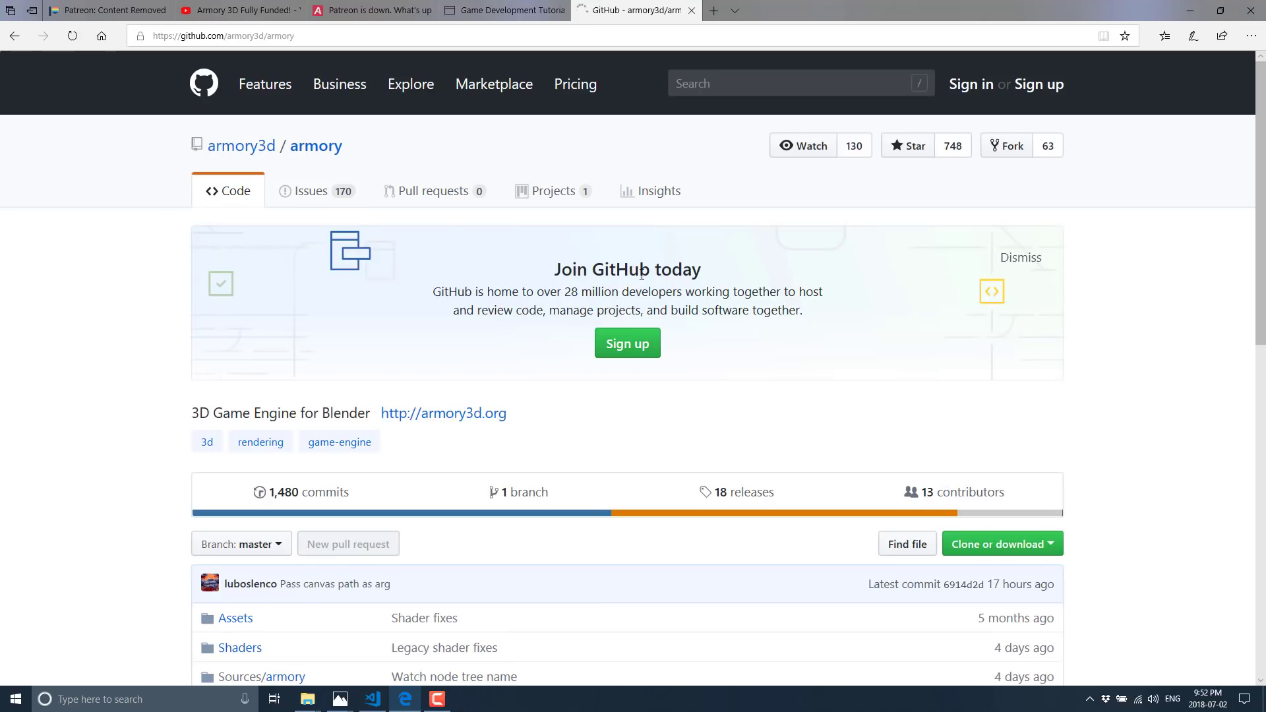
{"action": "scroll", "scroll_direction": "down", "scroll_amount": 3}
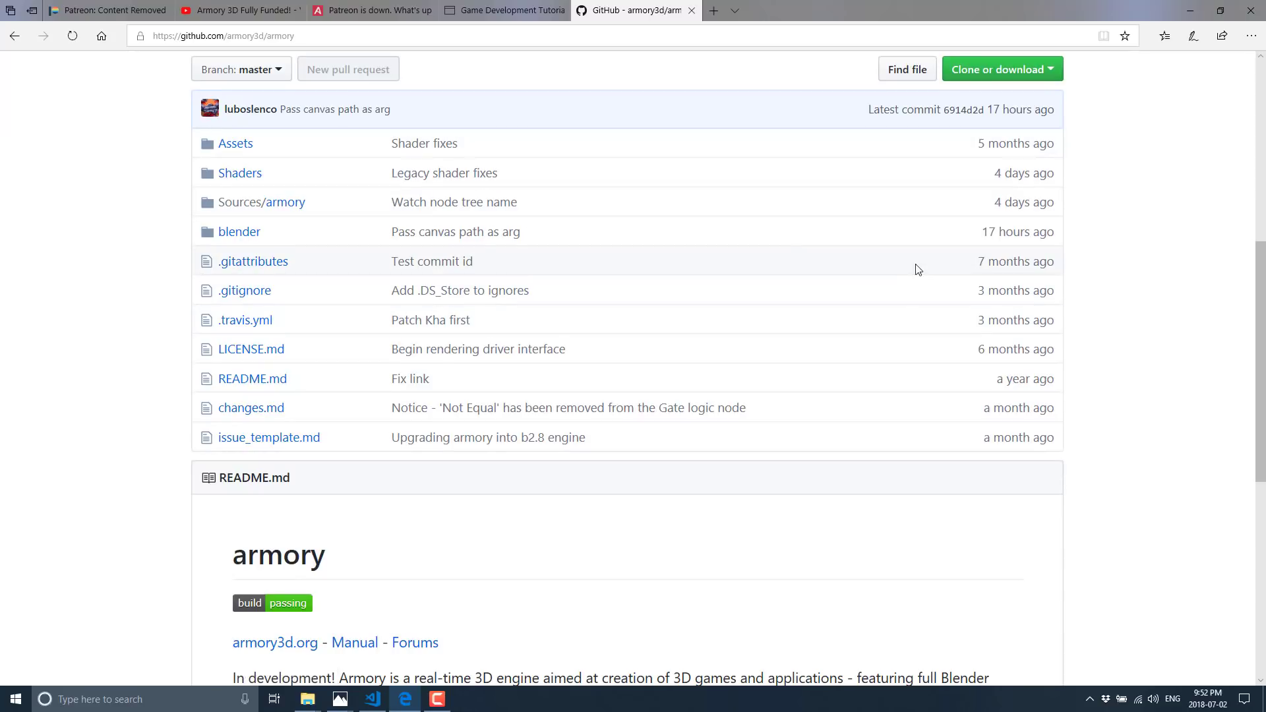
{"action": "mouse_move", "coordinate": [1017, 230]}
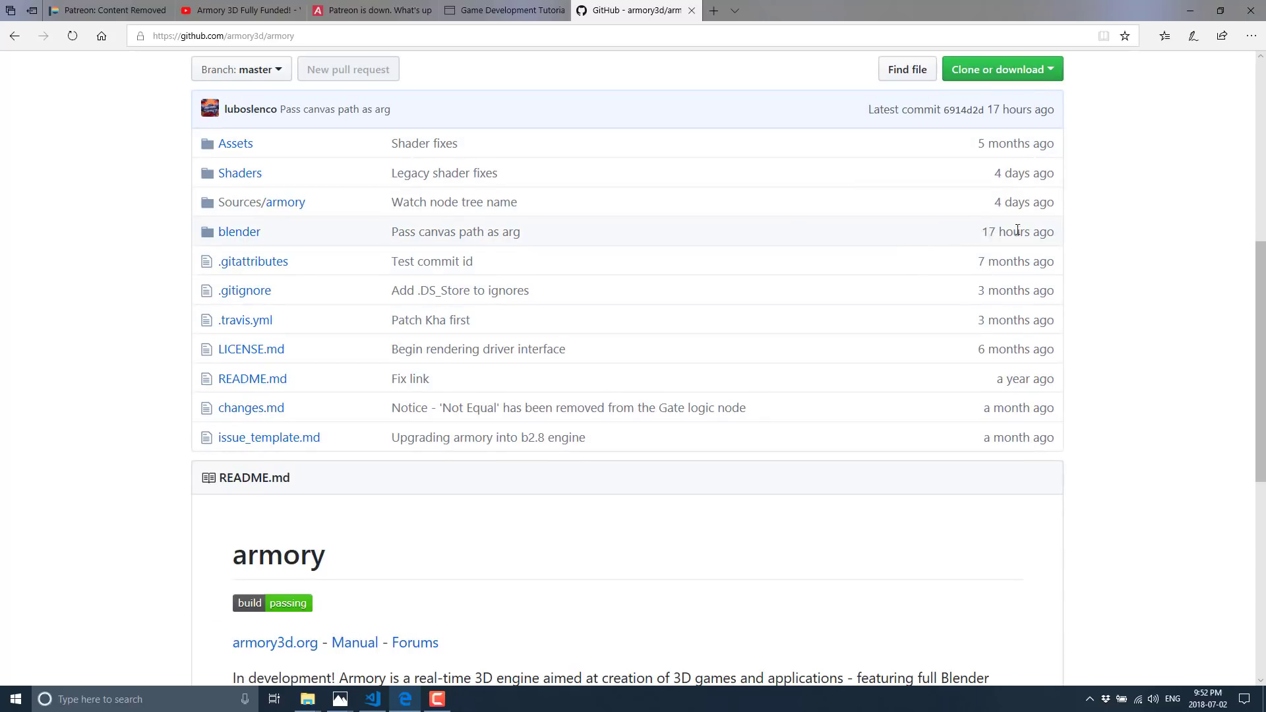
{"action": "scroll", "scroll_direction": "down", "scroll_amount": 3}
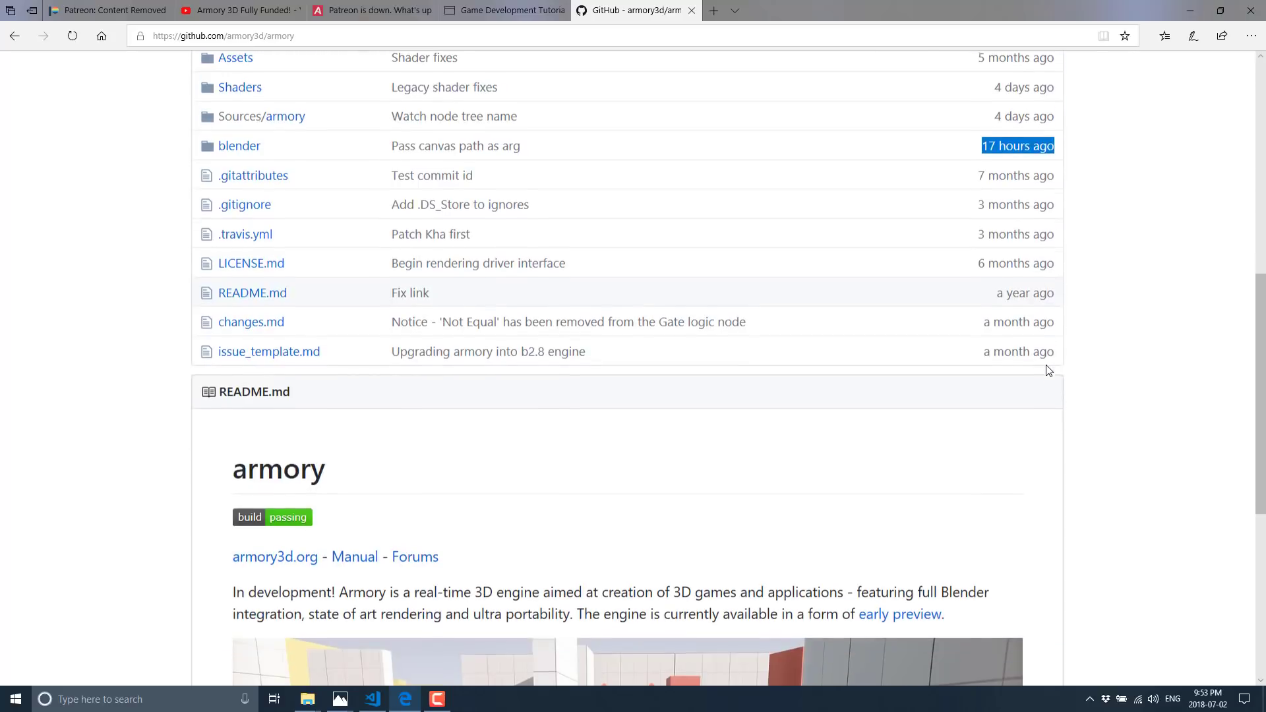
{"action": "scroll", "scroll_direction": "up", "scroll_amount": 3}
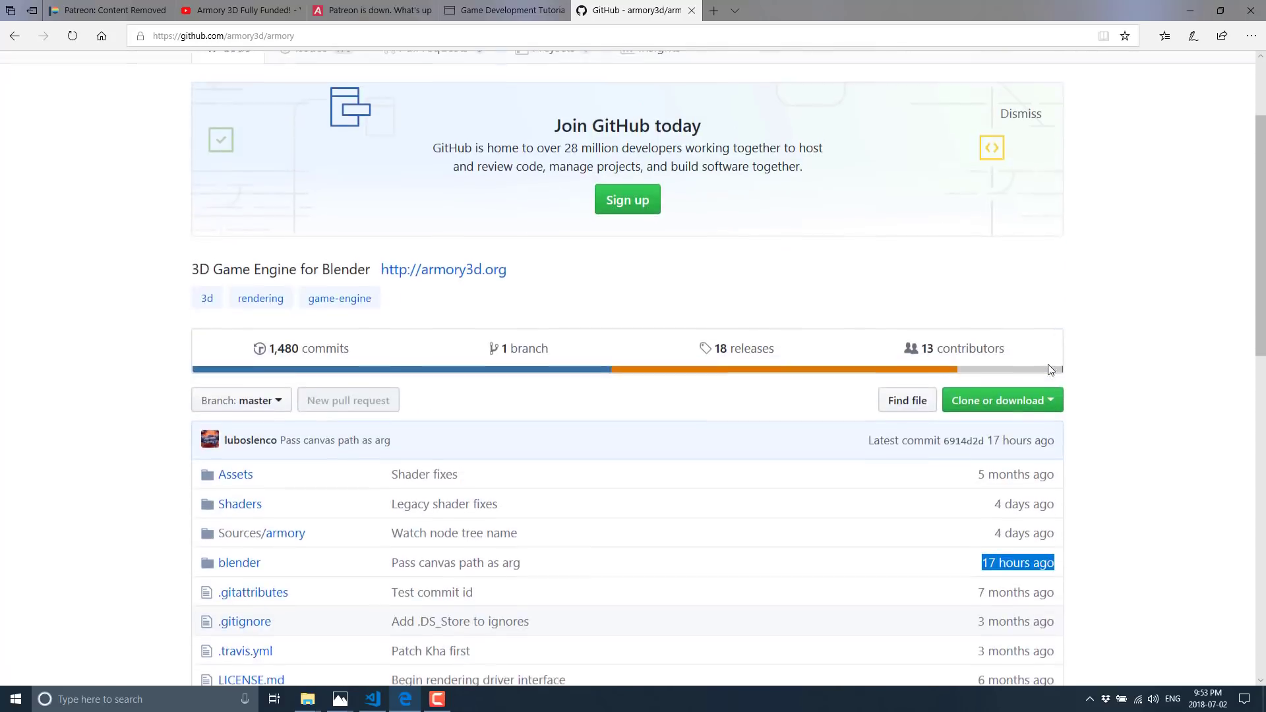
{"action": "scroll", "scroll_direction": "up", "scroll_amount": 3}
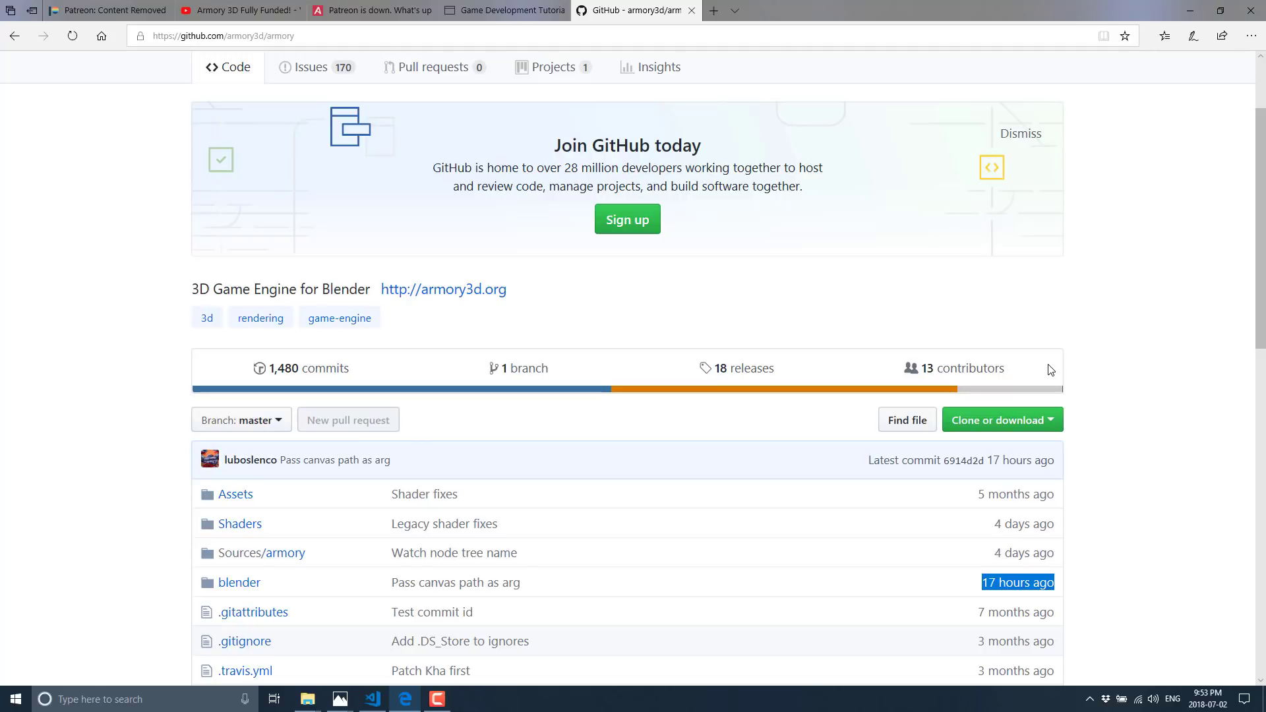
Switch back to the Patreon tab showing the removed Armory page.
{"action": "left_click", "coordinate": [105, 10]}
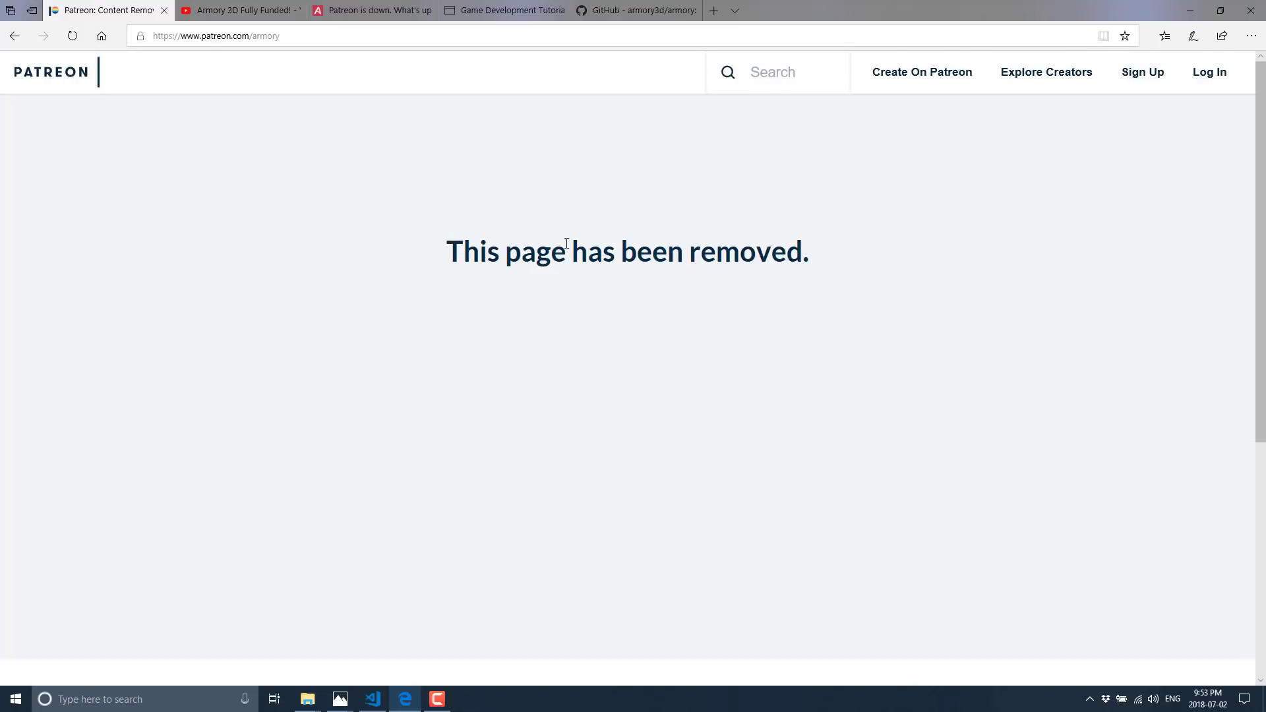
{"action": "mouse_move", "coordinate": [780, 190]}
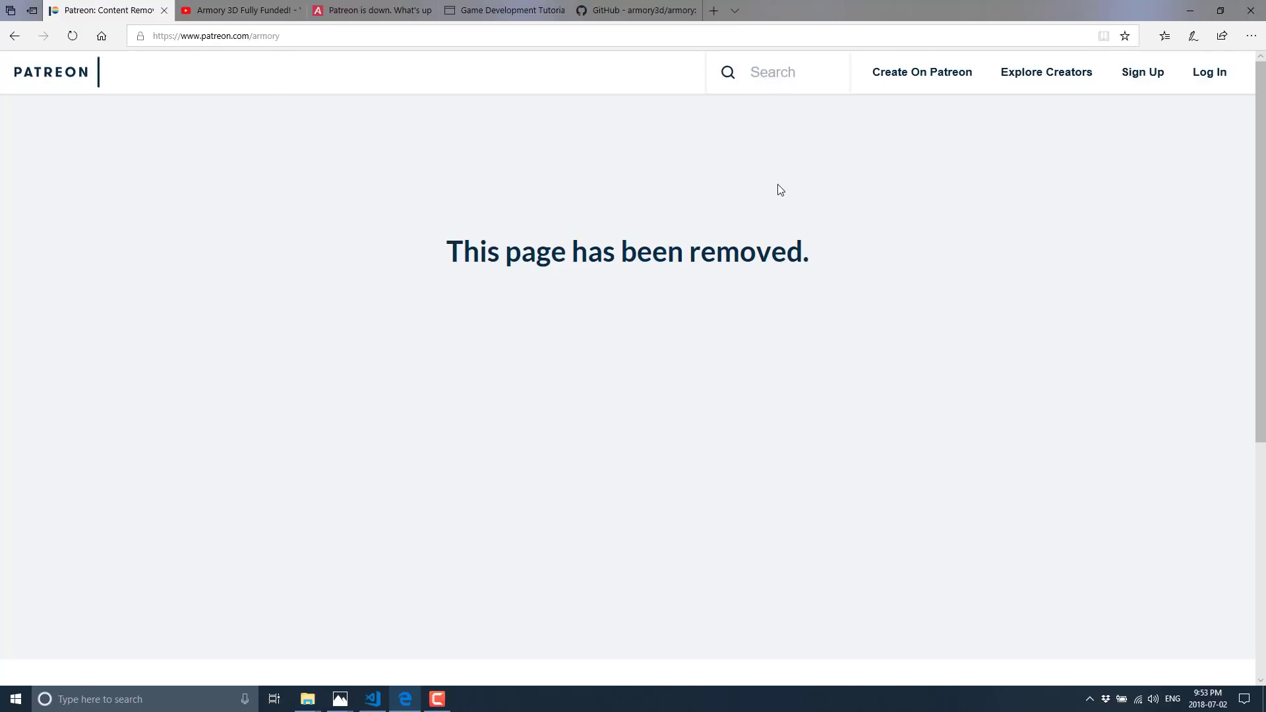
{"action": "mouse_move", "coordinate": [493, 550]}
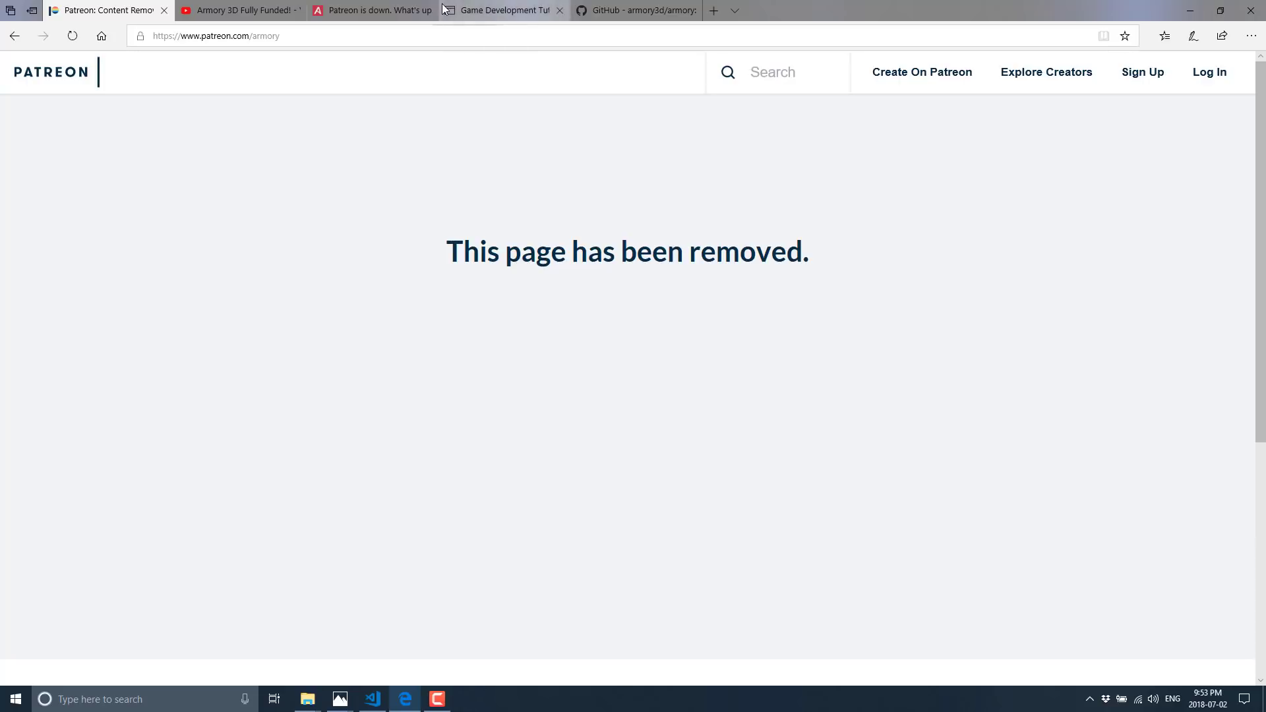
Return to the 'Patreon is down' forum thread and highlight the opening words of its first post.
{"action": "left_click", "coordinate": [371, 11]}
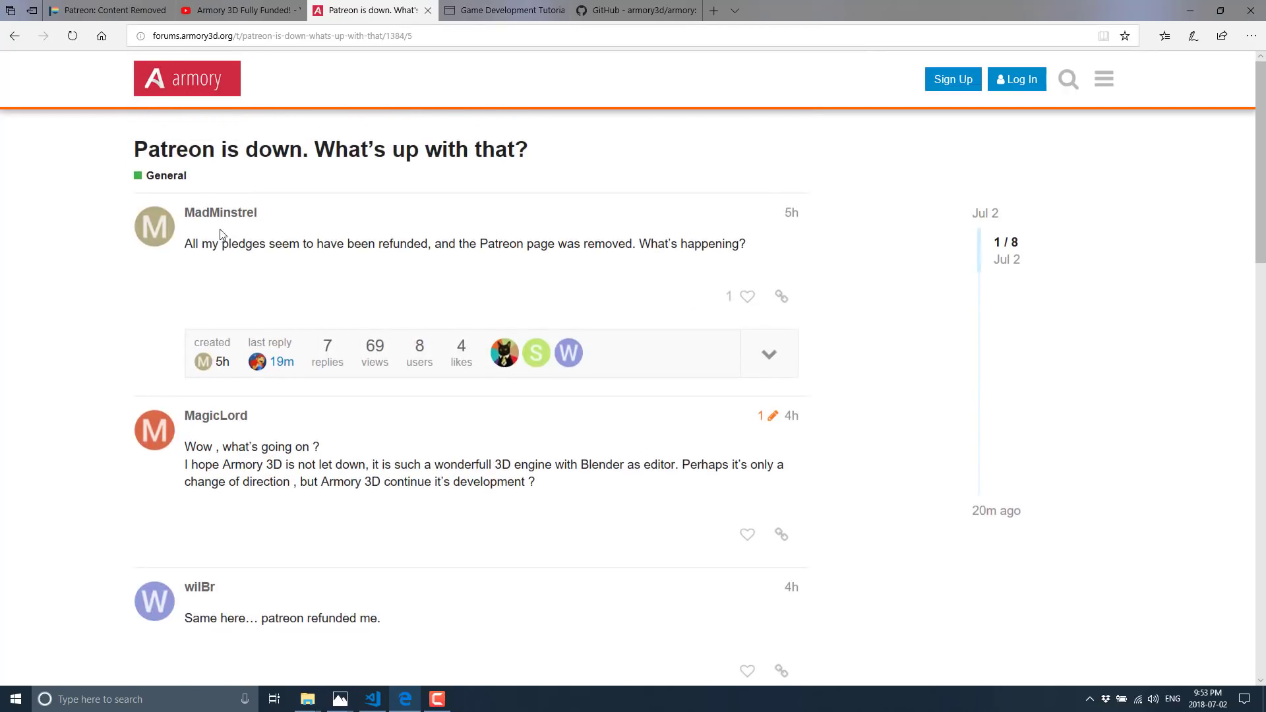
{"action": "left_click_drag", "start_coordinate": [183, 243], "coordinate": [313, 243]}
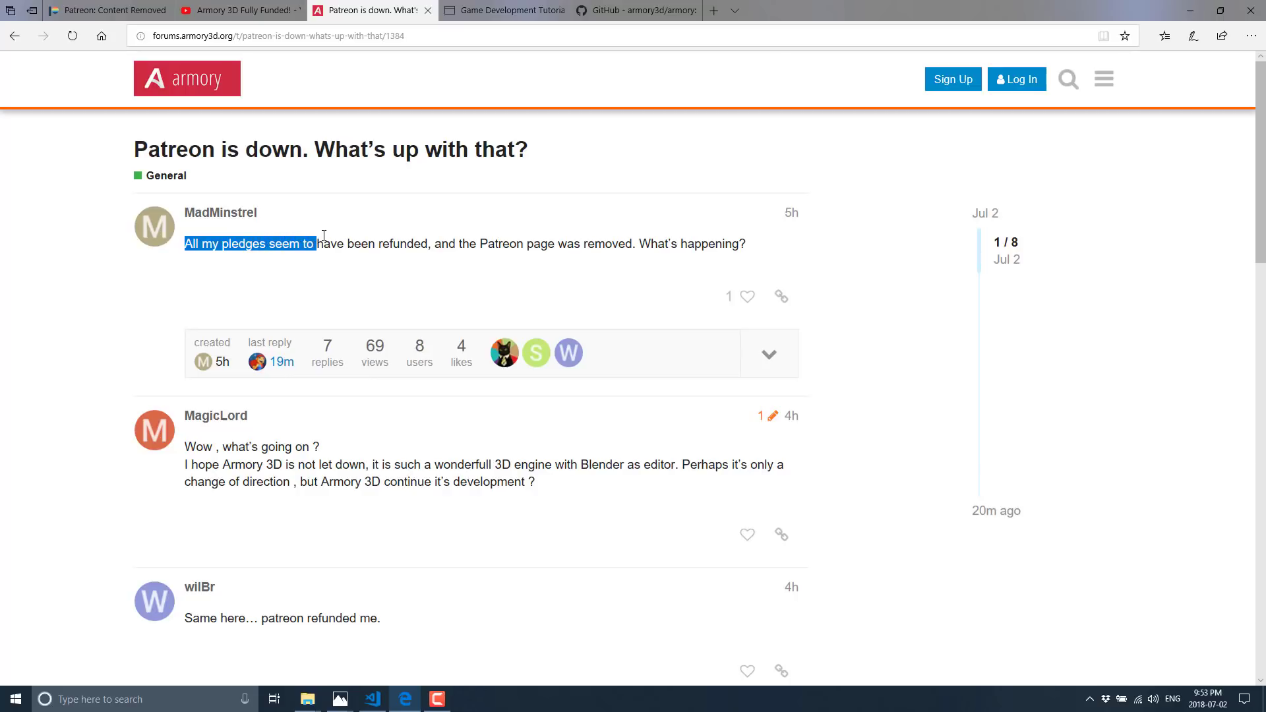
{"action": "mouse_move", "coordinate": [526, 335]}
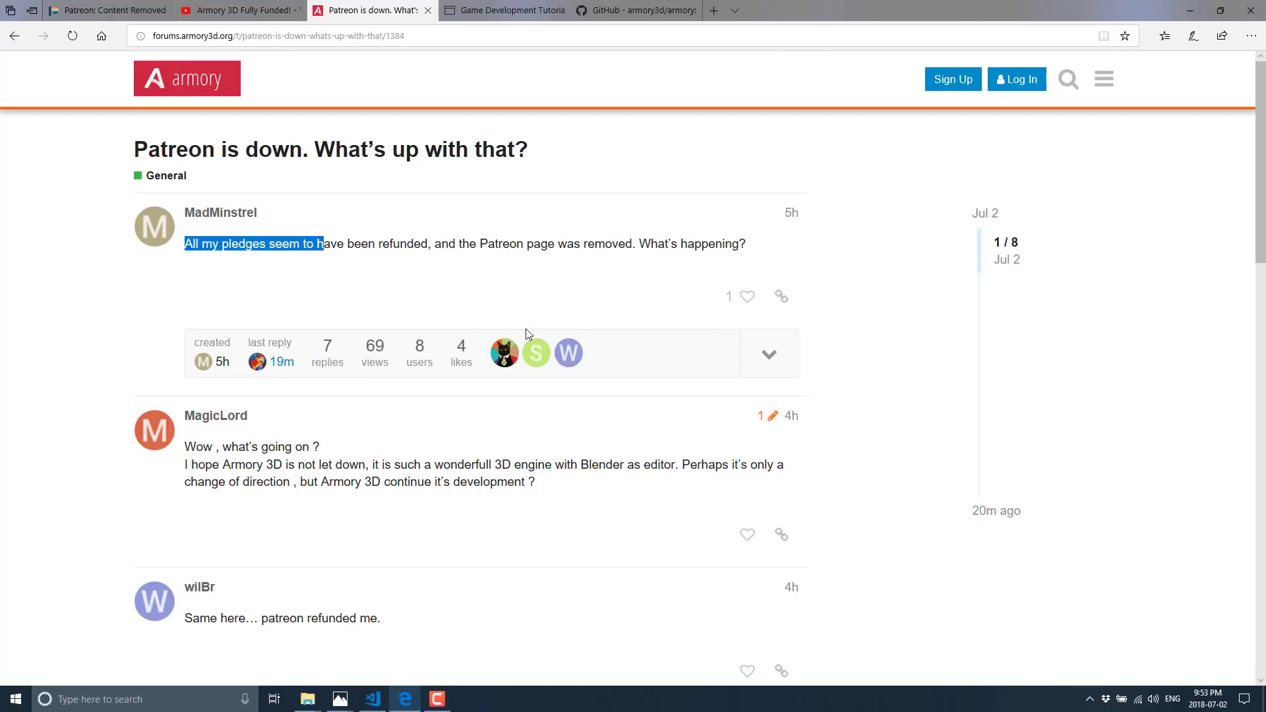
{"action": "mouse_move", "coordinate": [511, 329]}
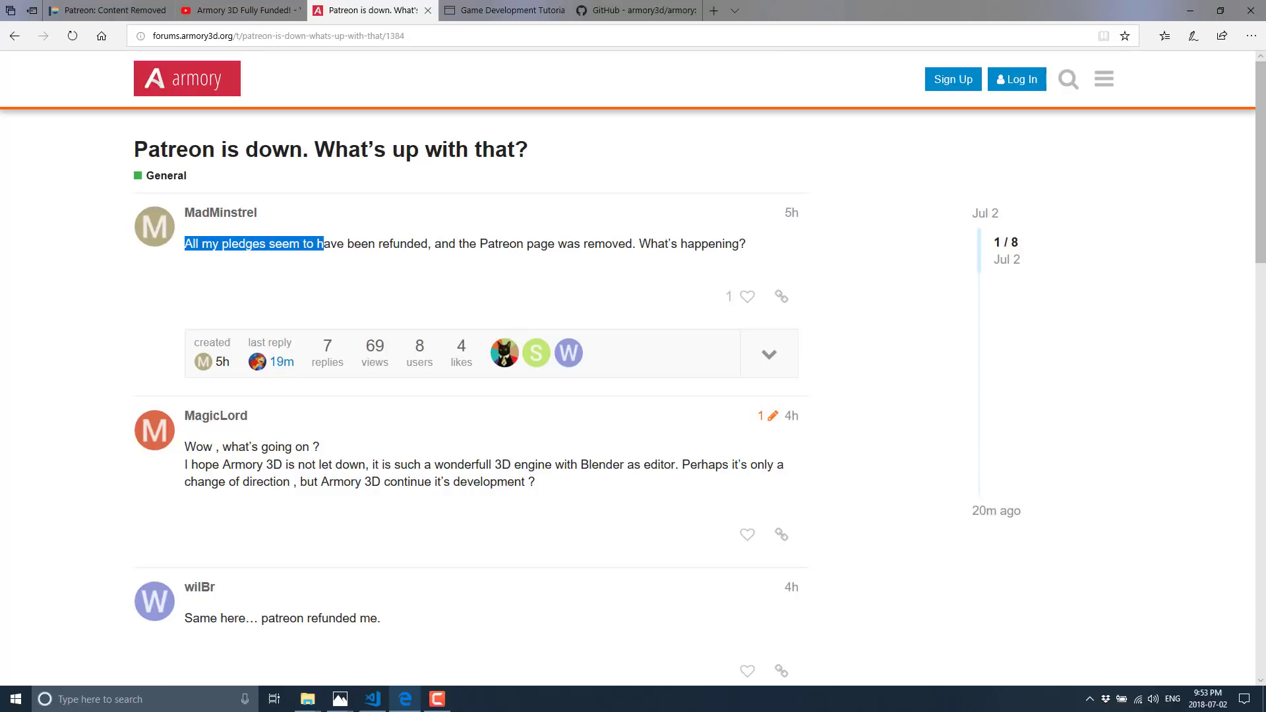
{"action": "mouse_move", "coordinate": [310, 66]}
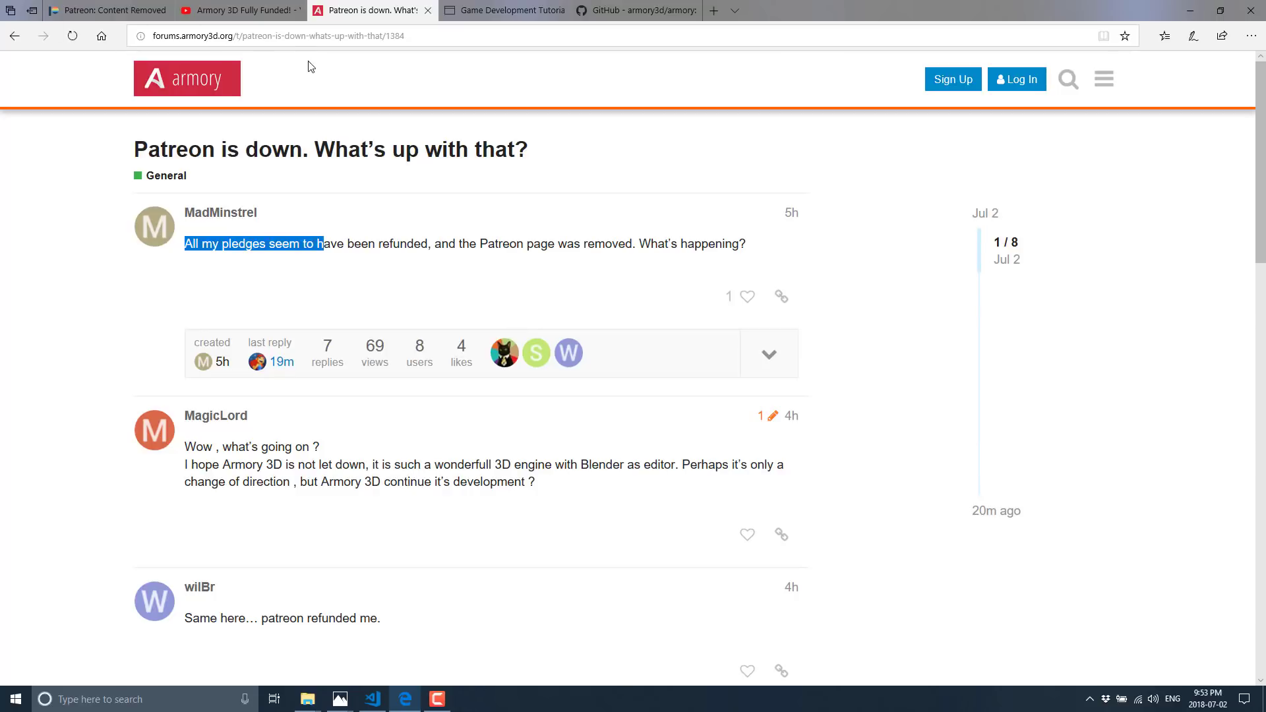